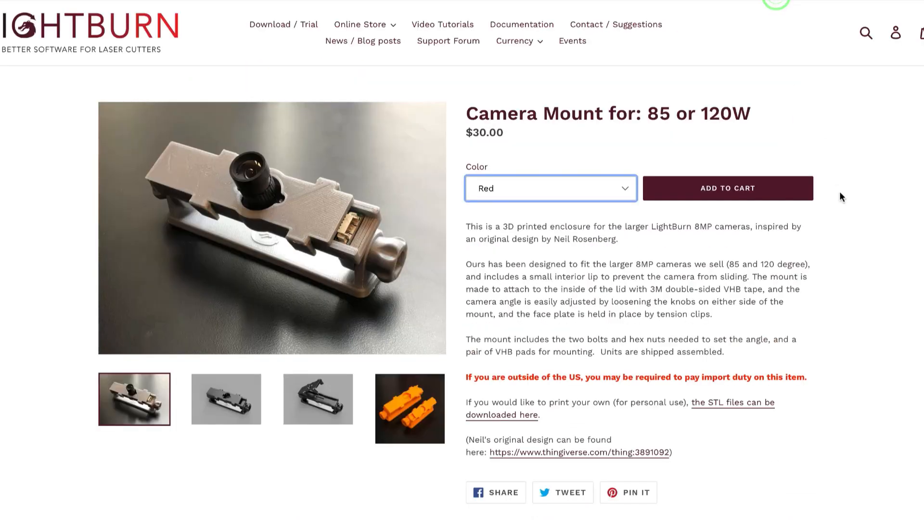
Show the Camera Control panel and choose Lightburn Camera from the Camera dropdown
scroll("down", 3)
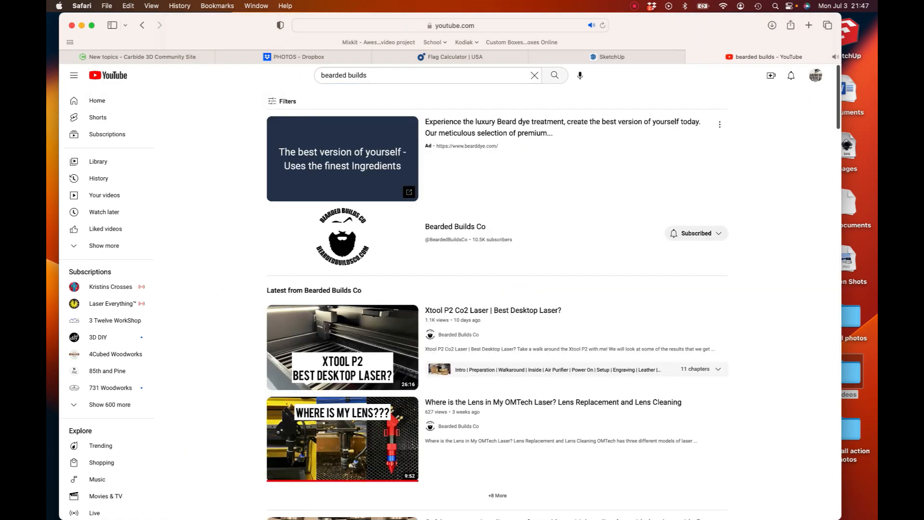
mouse_move(455, 226)
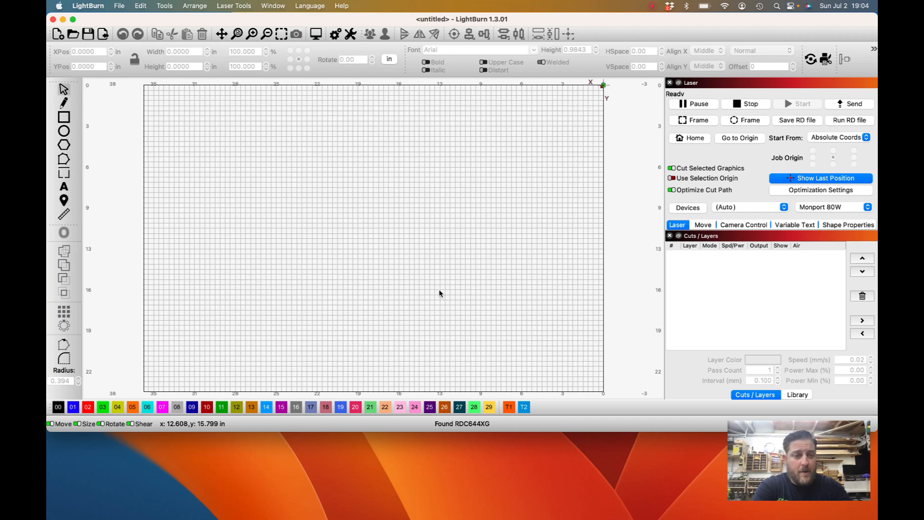
mouse_move(467, 306)
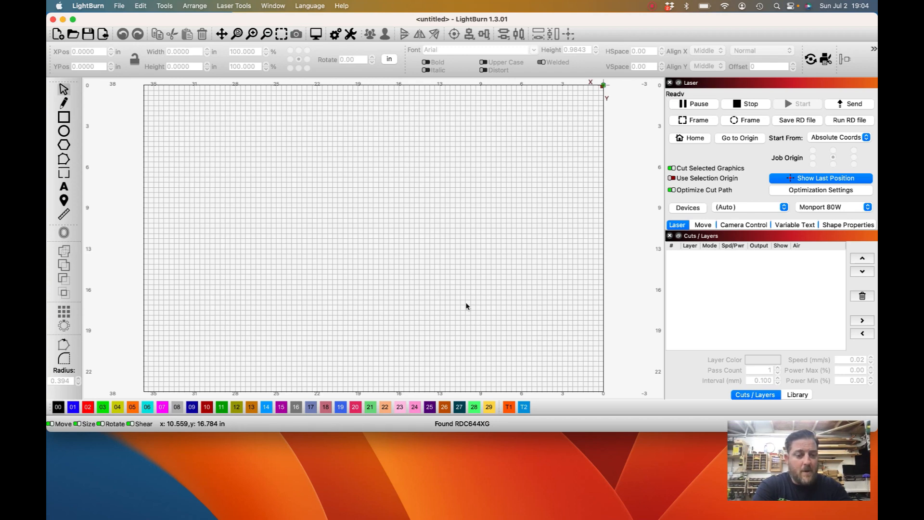
mouse_move(733, 239)
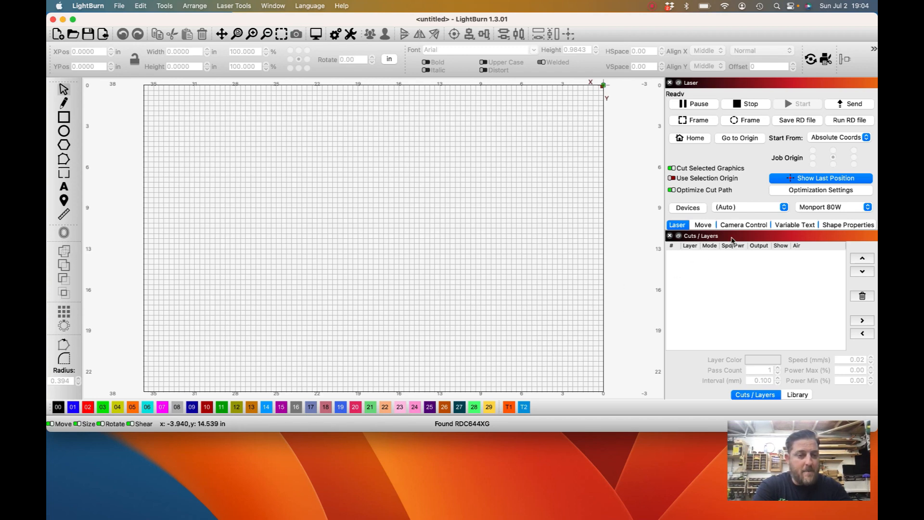
left_click(743, 225)
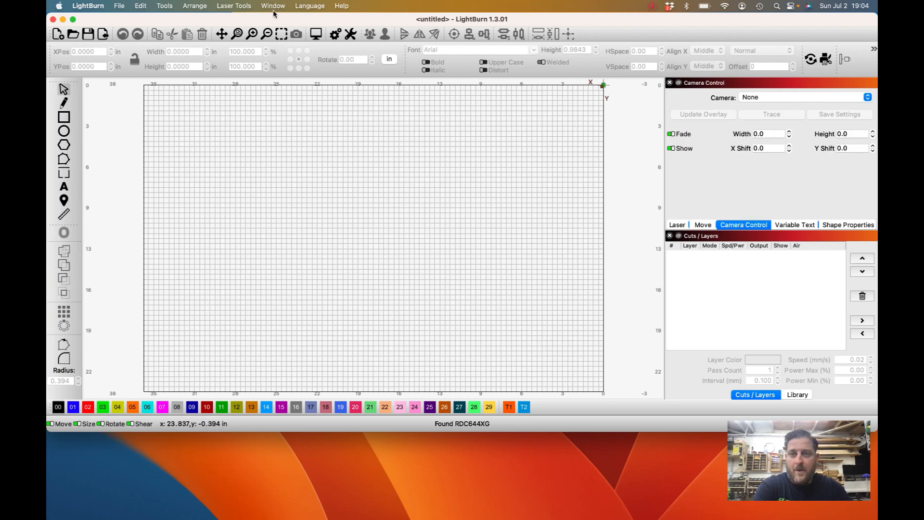
left_click(272, 6)
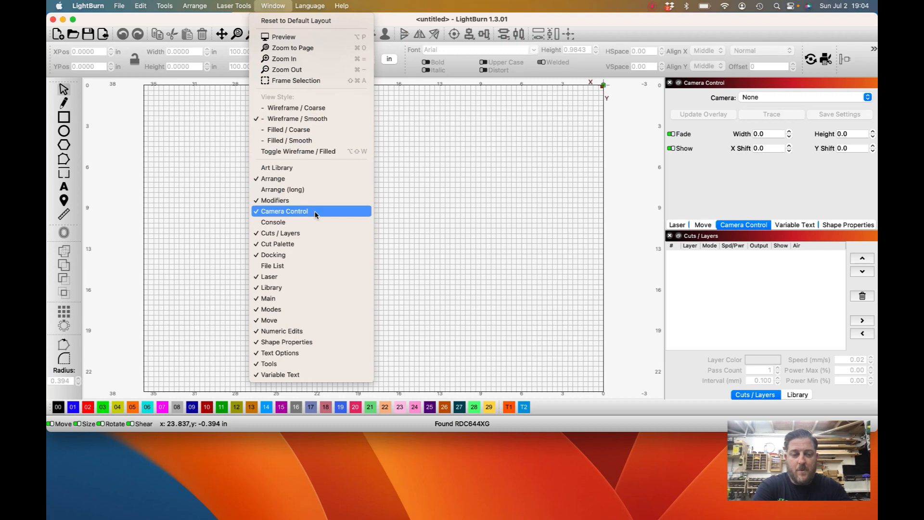
left_click(284, 211)
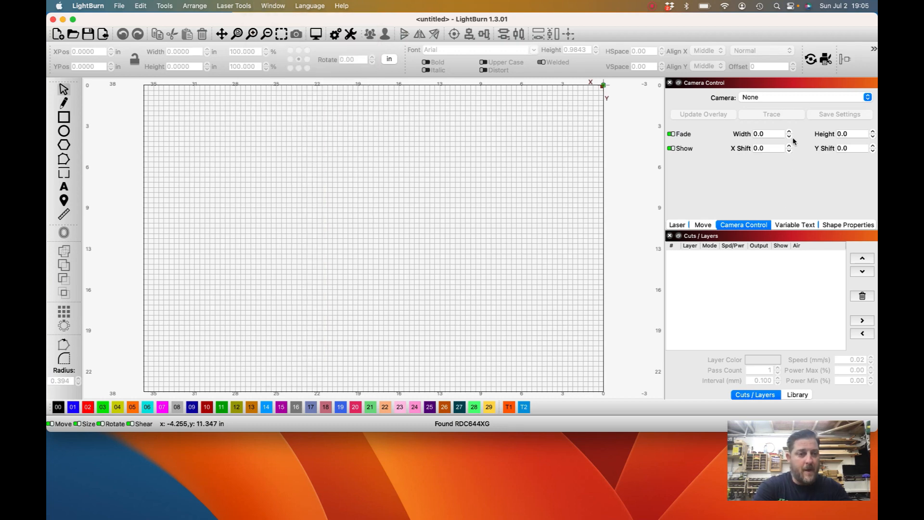
left_click(802, 97)
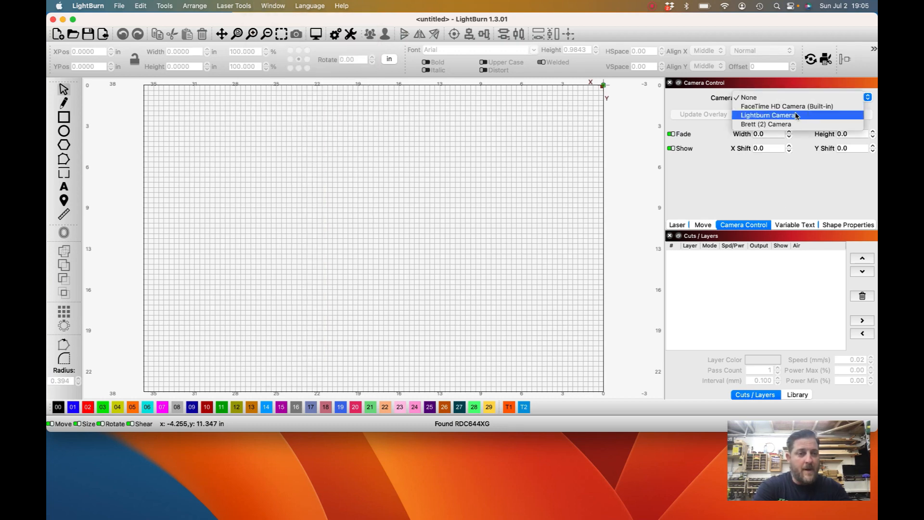
left_click(769, 115)
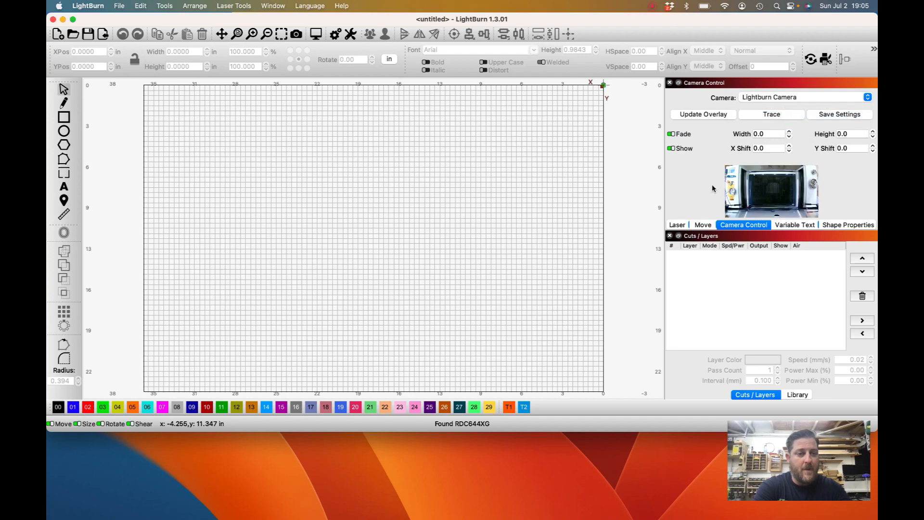
mouse_move(285, 220)
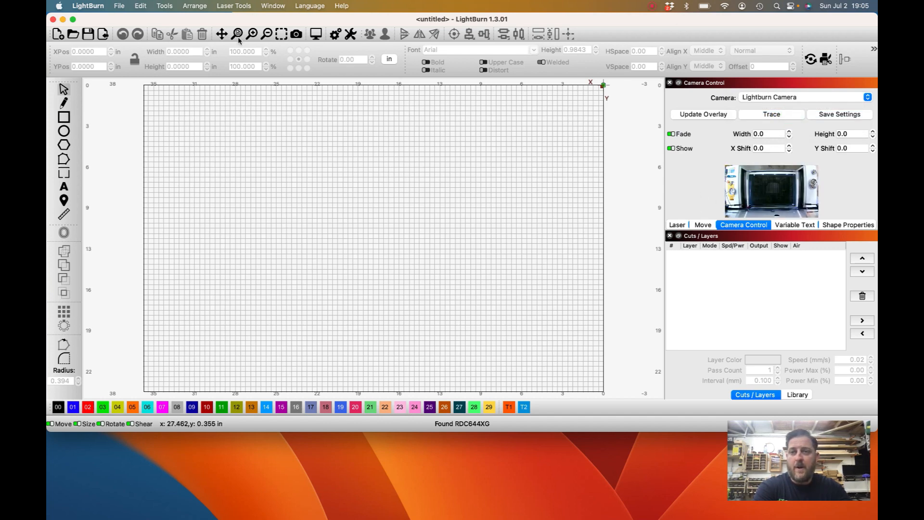
Launch Calibrate Camera Lens for the fisheye Lightburn Camera and advance to pattern capture
left_click(233, 6)
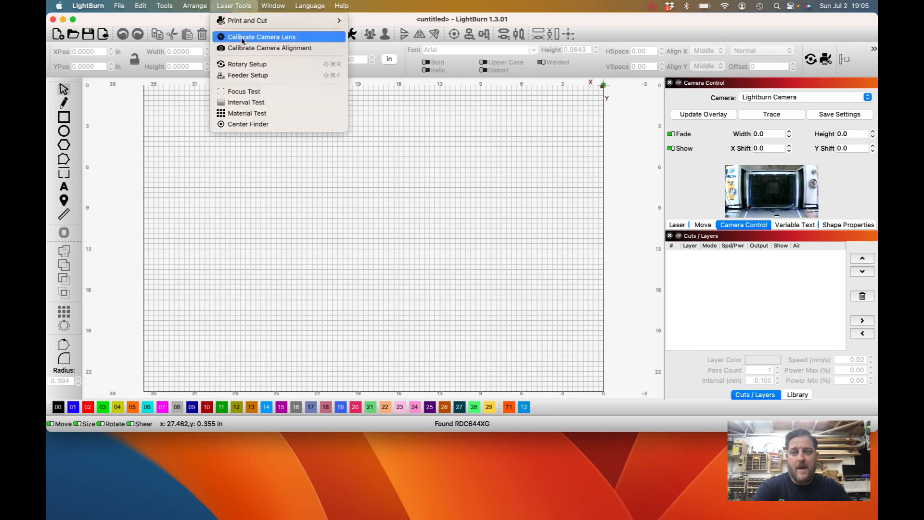
left_click(261, 37)
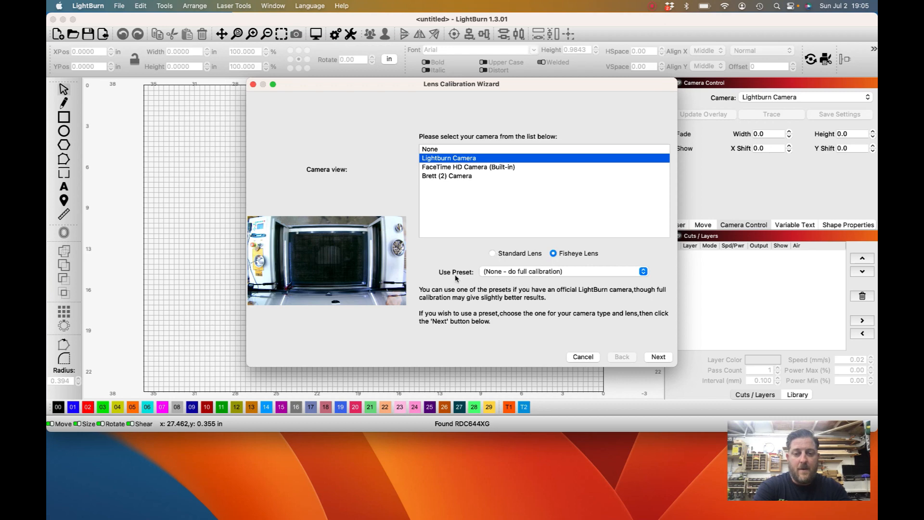
mouse_move(532, 288)
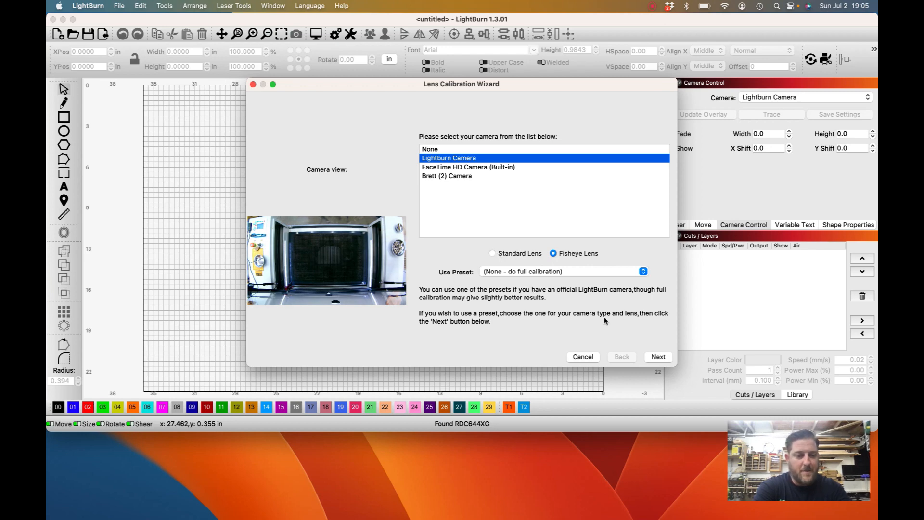
left_click(658, 357)
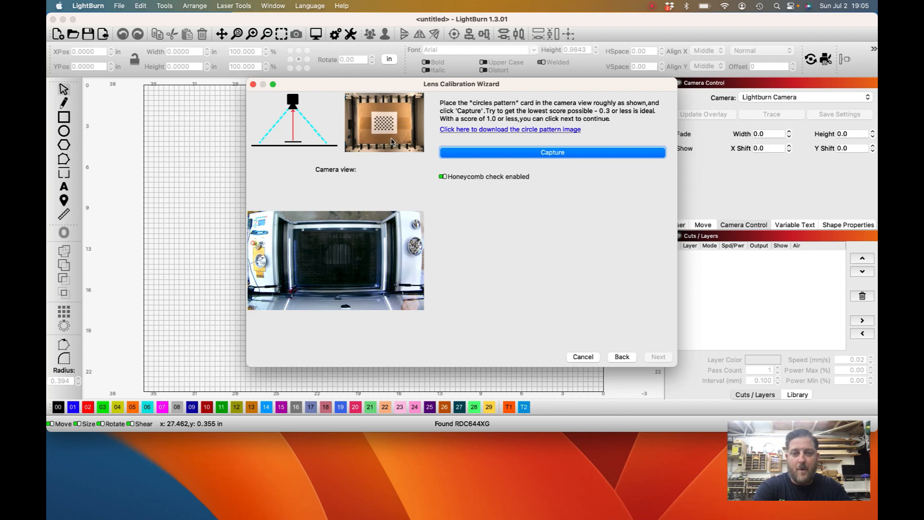
mouse_move(407, 156)
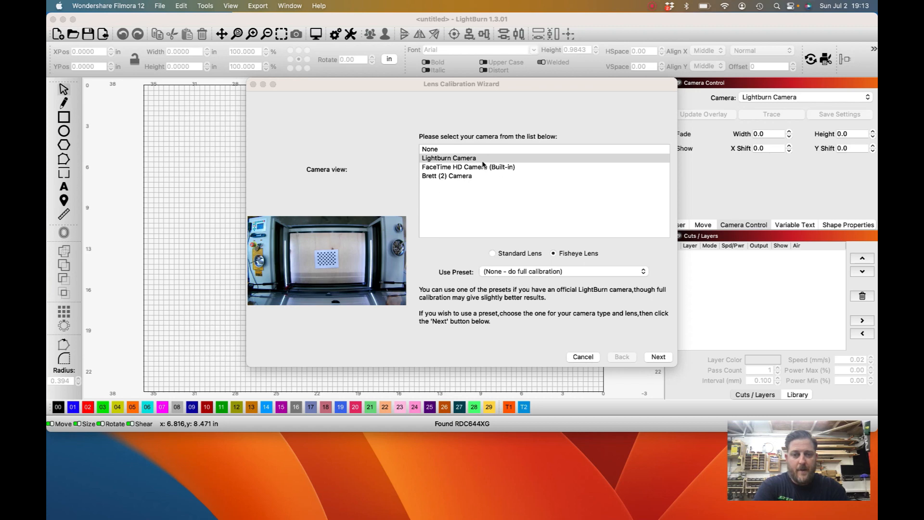
Capture the circles pattern repeatedly until the calibration score reads 0.13 - Great
left_click(448, 158)
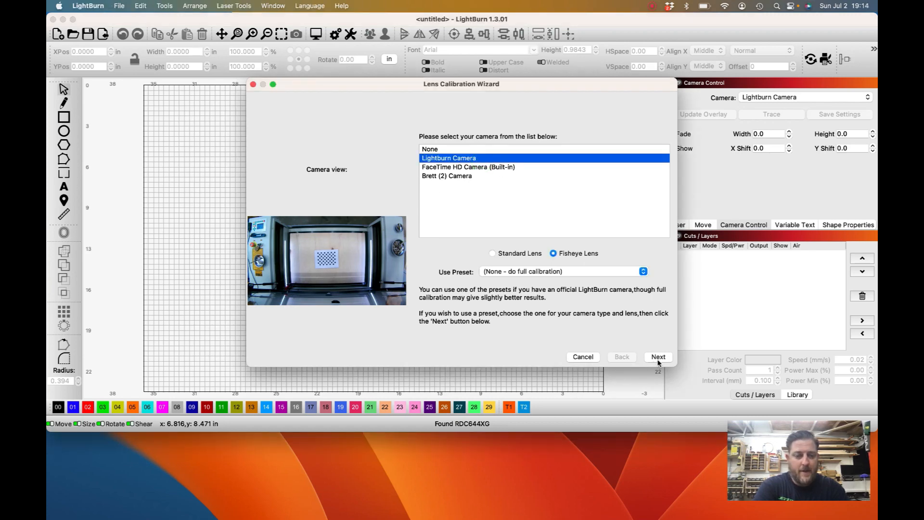
left_click(658, 357)
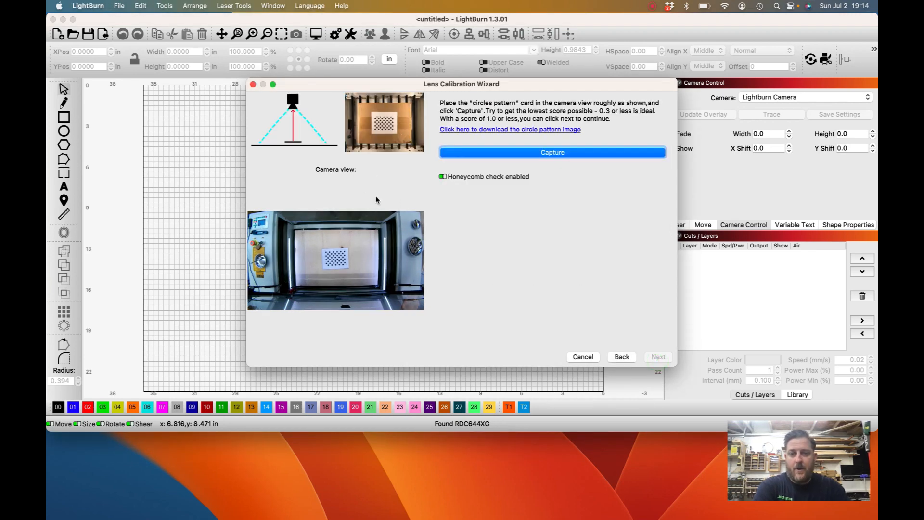
mouse_move(321, 260)
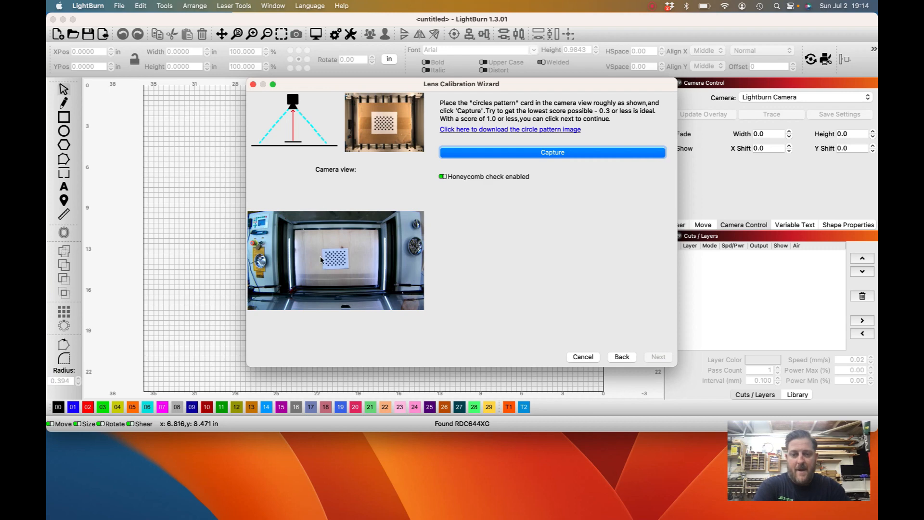
mouse_move(358, 121)
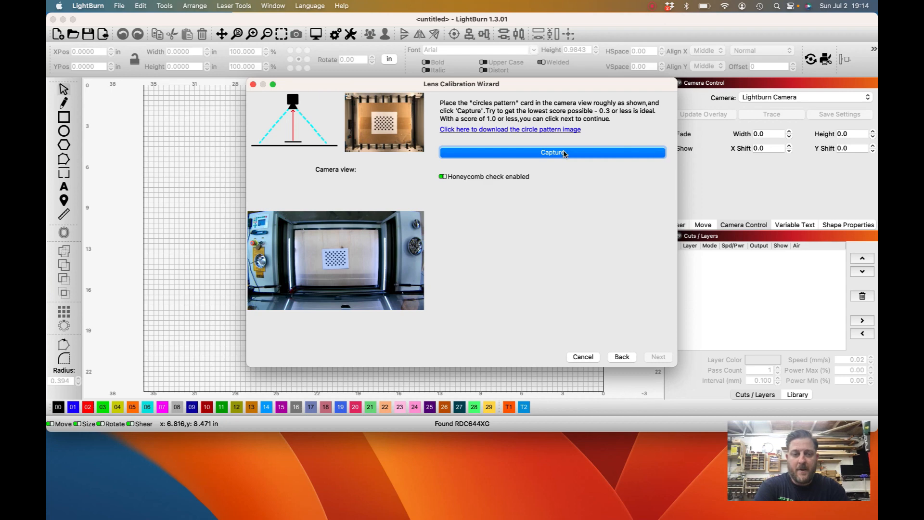
left_click(552, 153)
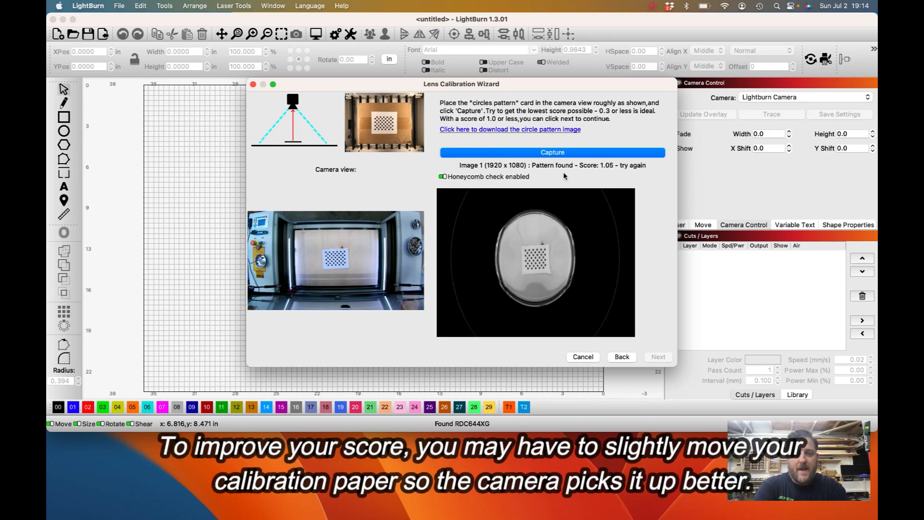
mouse_move(556, 167)
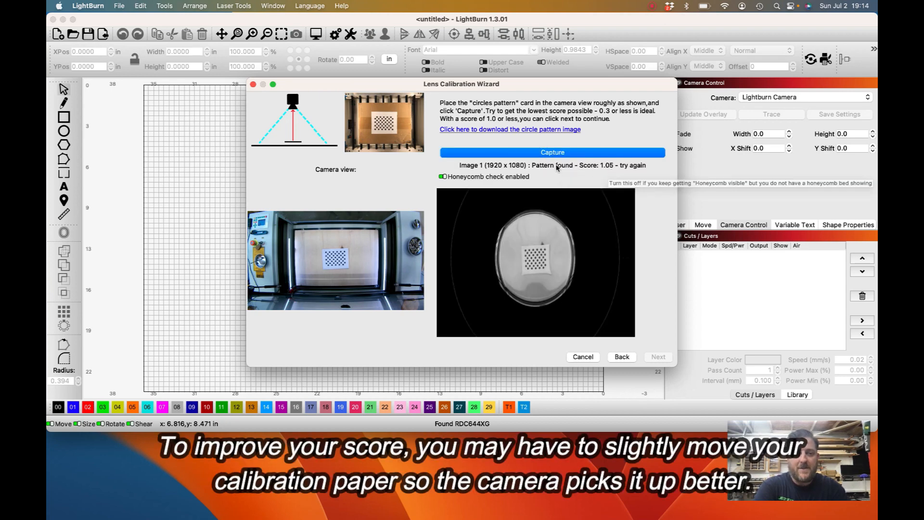
left_click(552, 152)
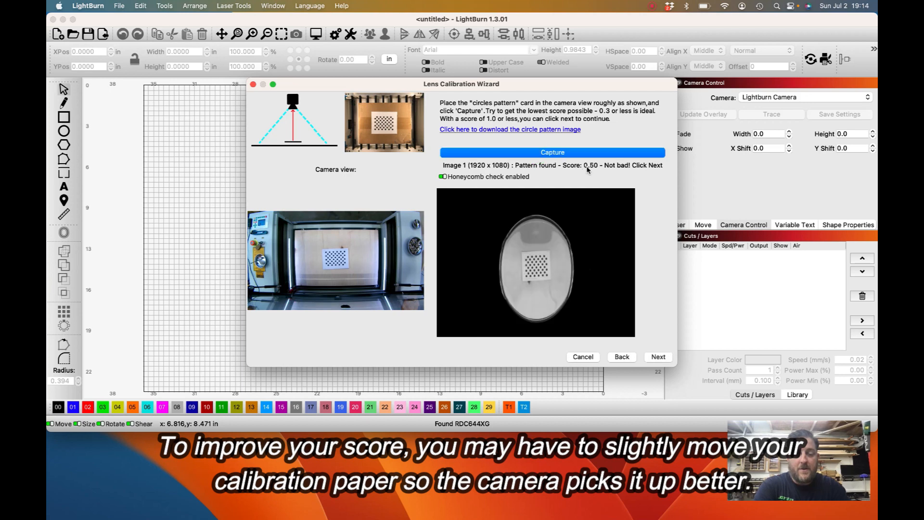
mouse_move(606, 170)
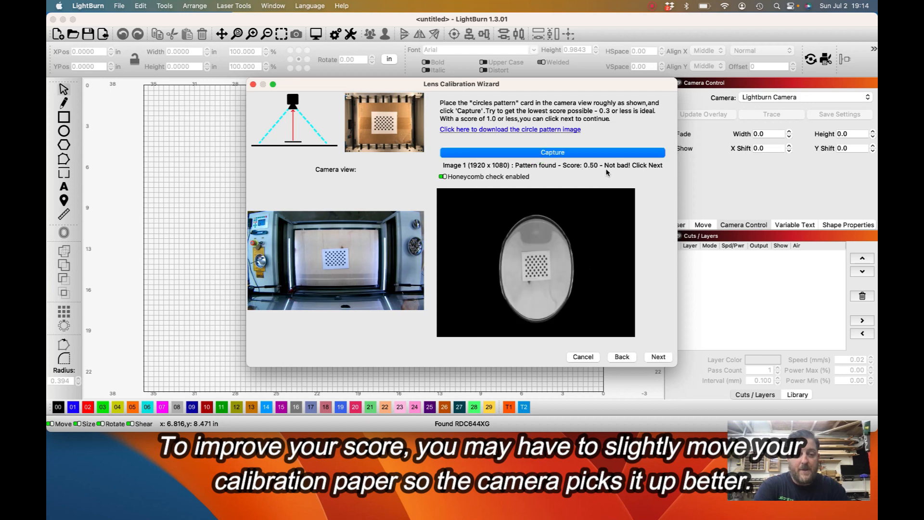
mouse_move(552, 152)
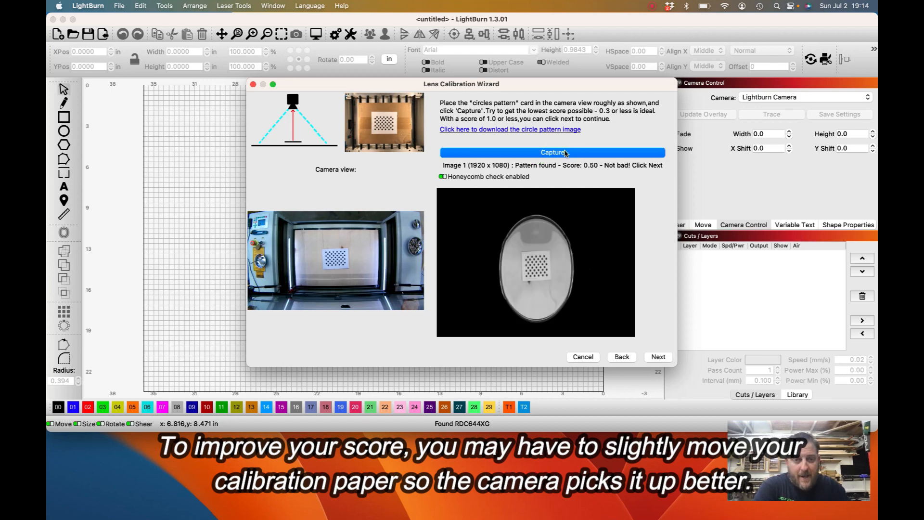
left_click(552, 152)
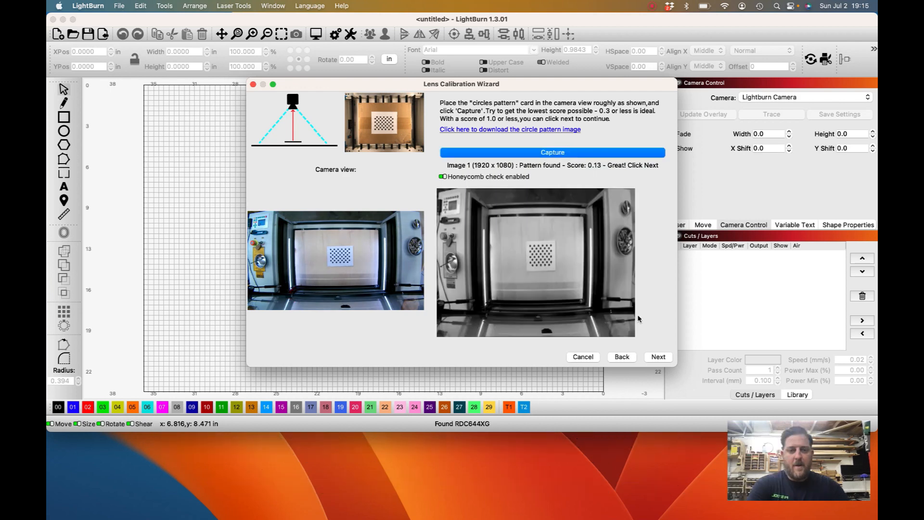
mouse_move(611, 181)
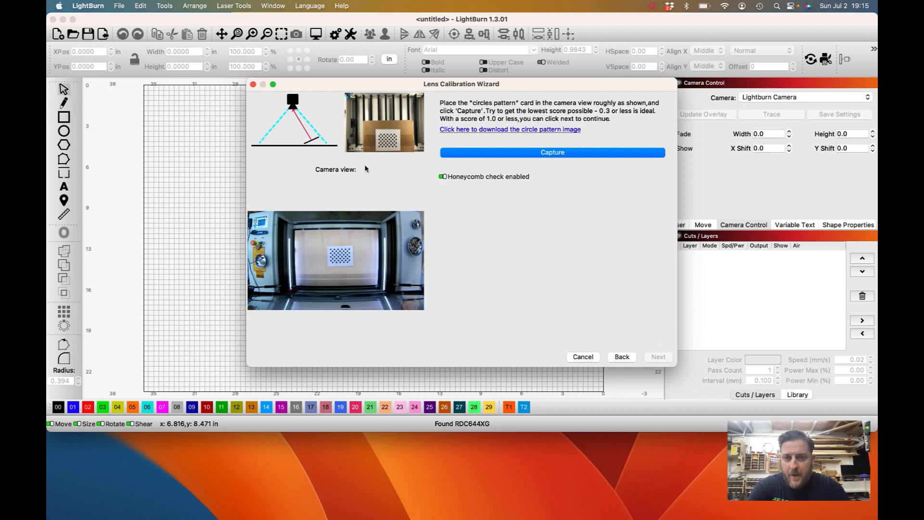
mouse_move(383, 160)
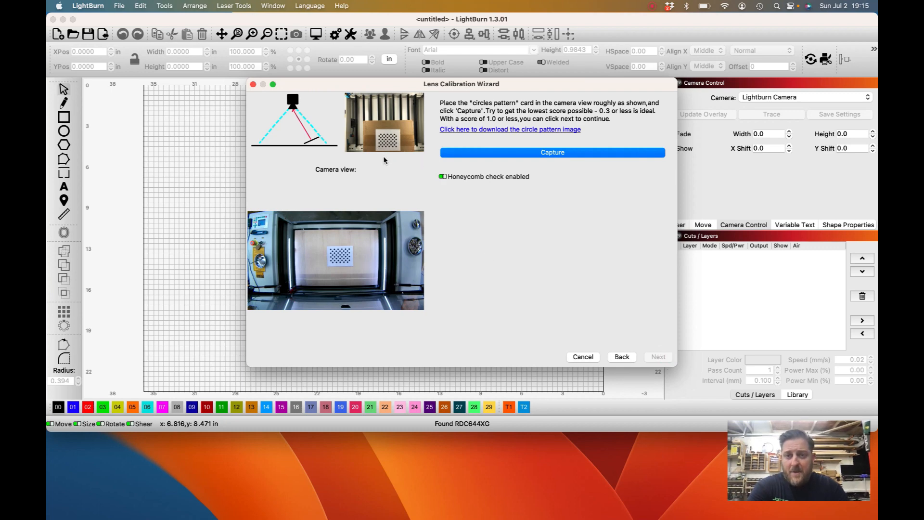
mouse_move(371, 144)
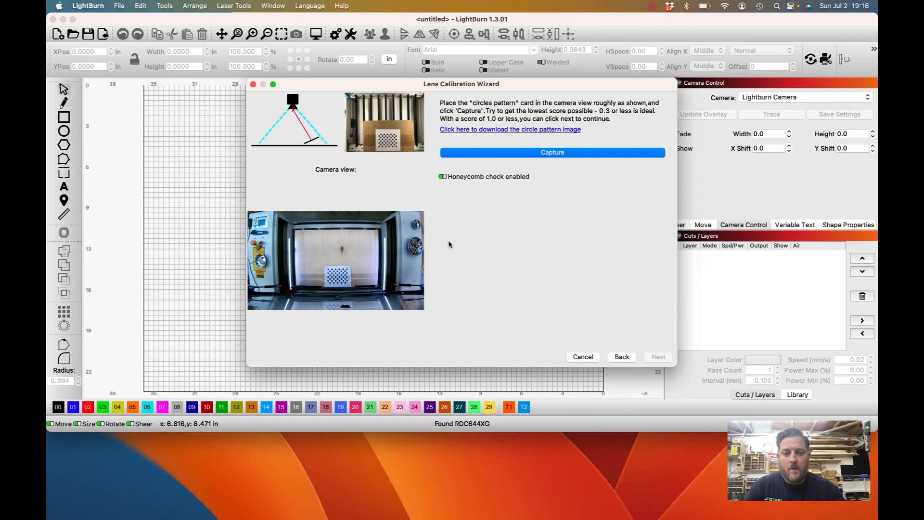
mouse_move(452, 245)
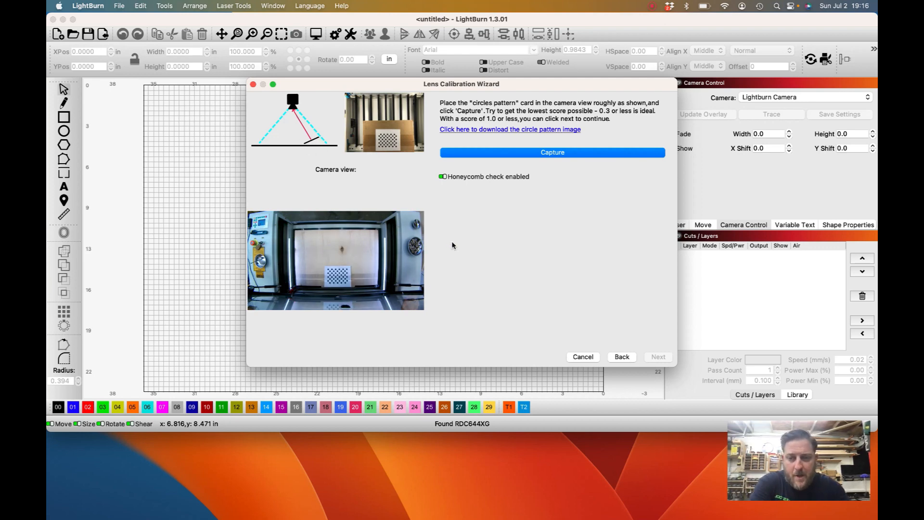
mouse_move(554, 172)
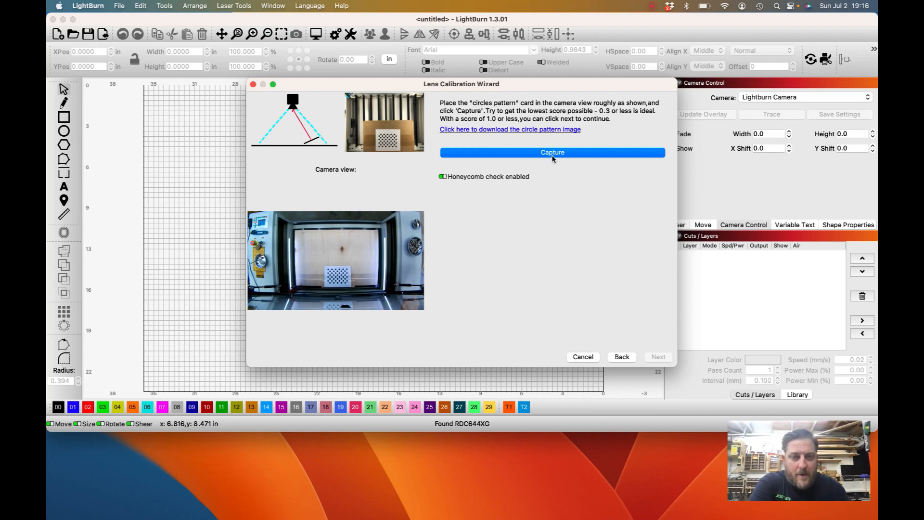
Capture the circle card at further positions, accepting a 0.09 score and retrying a miss
left_click(552, 153)
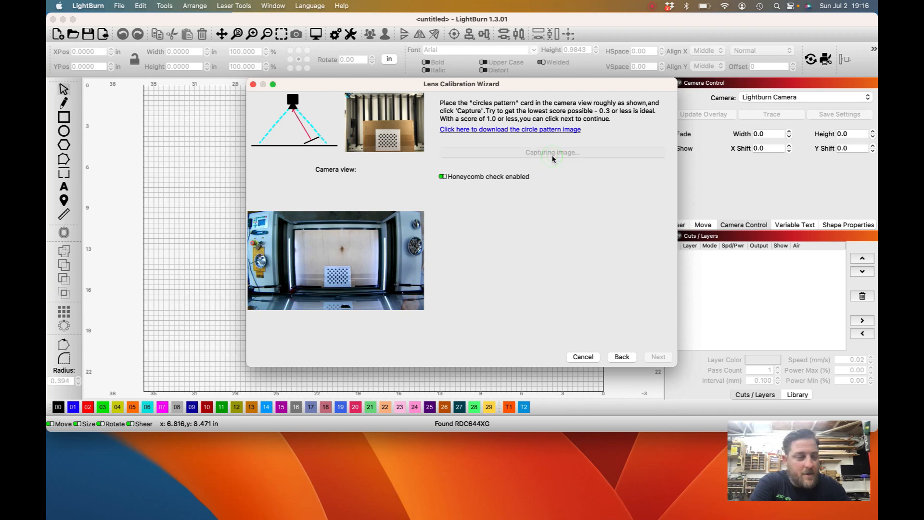
left_click(552, 152)
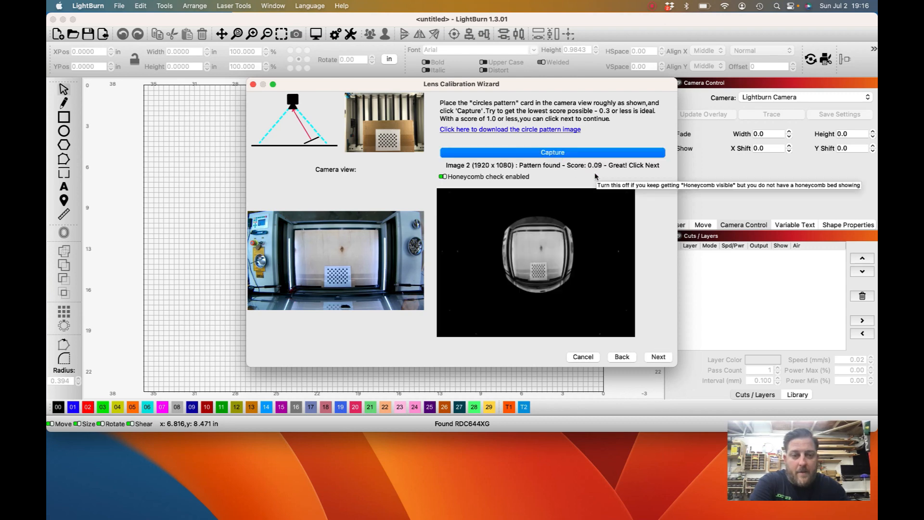
left_click(552, 152)
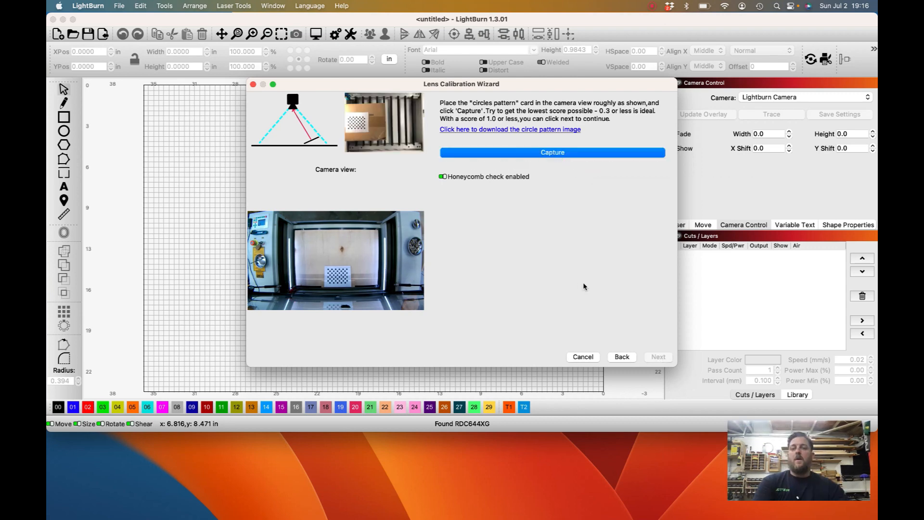
left_click(551, 152)
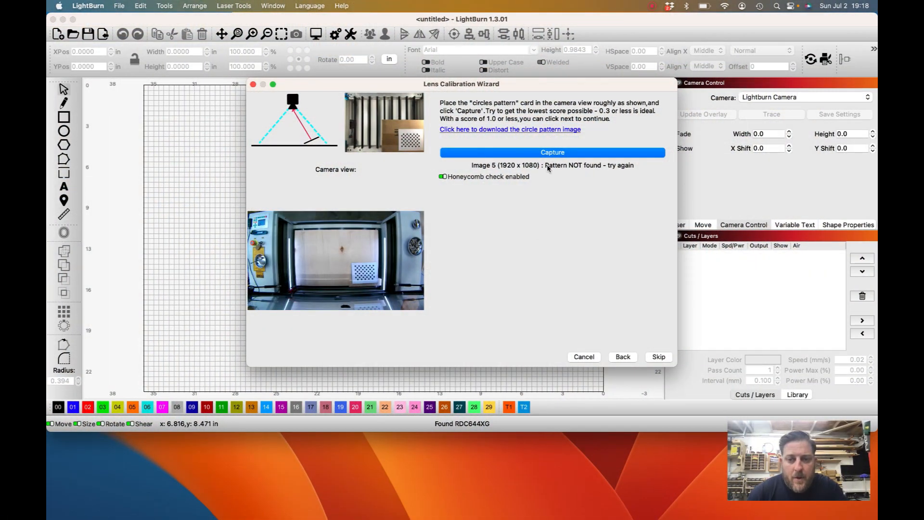
mouse_move(538, 169)
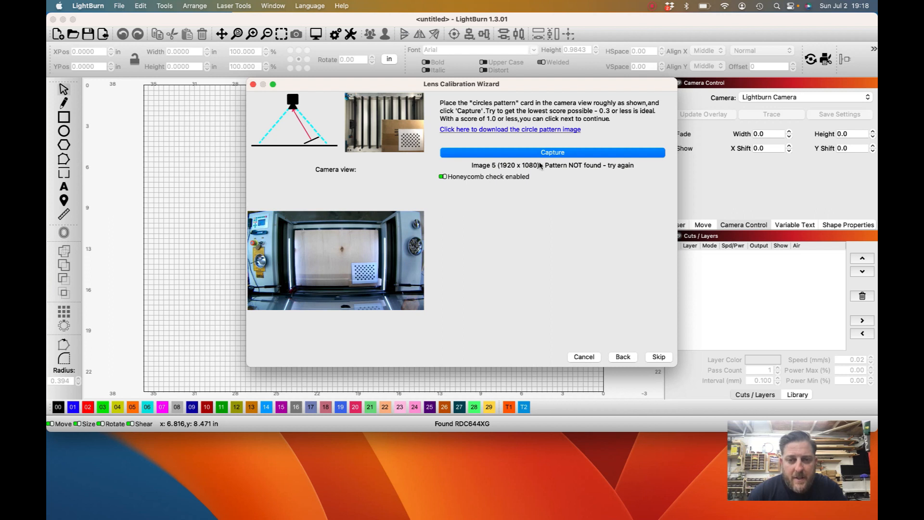
left_click(552, 152)
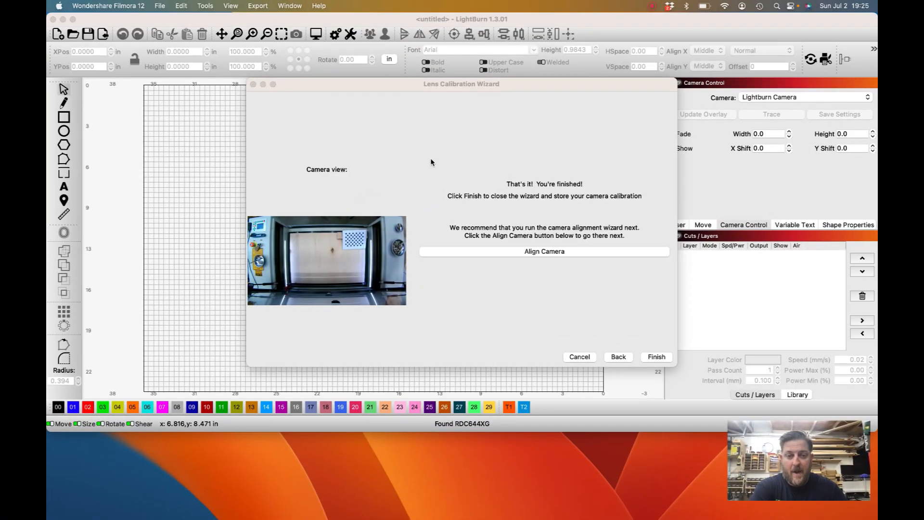
mouse_move(417, 186)
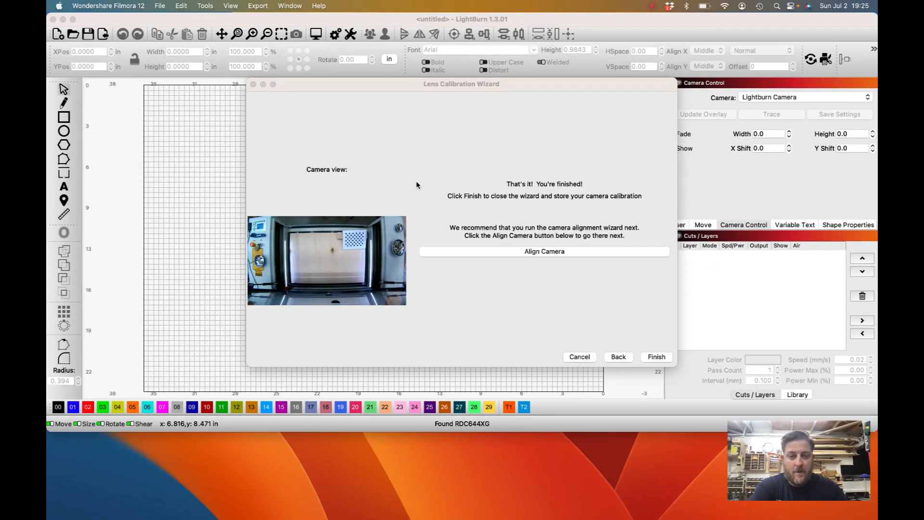
mouse_move(525, 260)
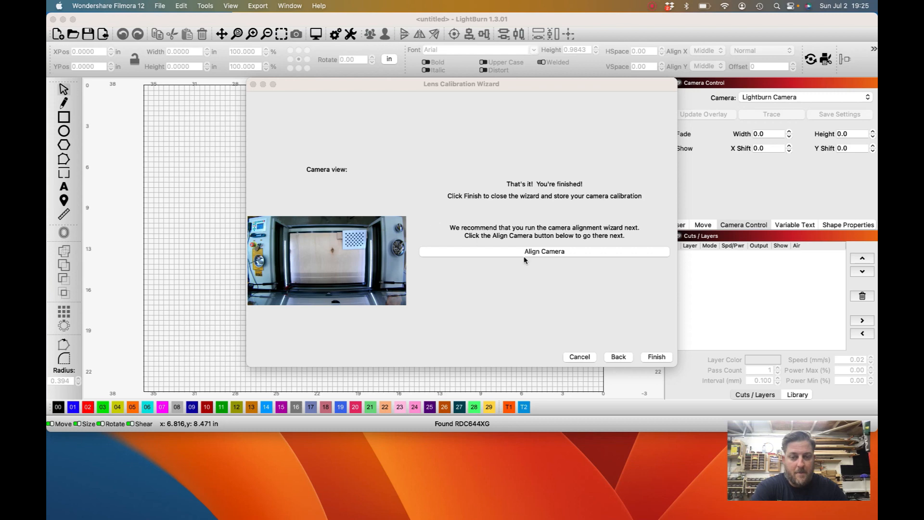
mouse_move(567, 259)
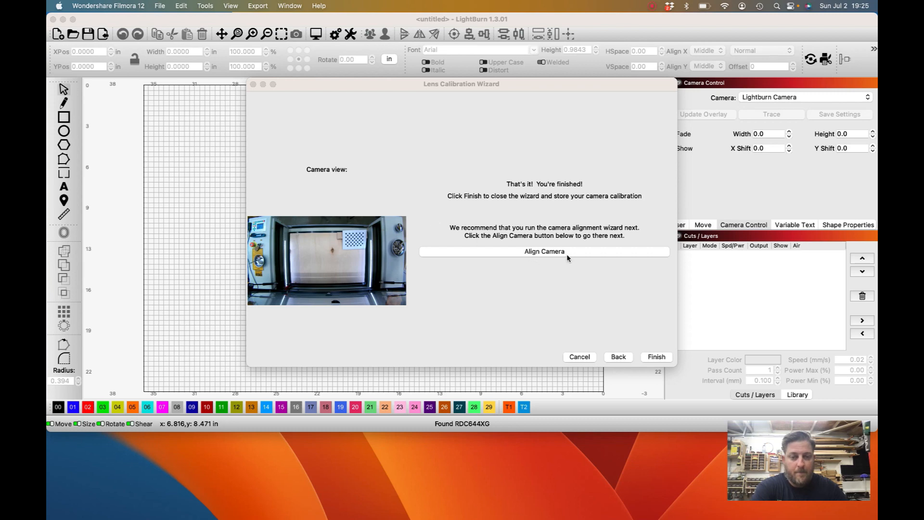
Finish lens calibration, start camera alignment, and set speed 300 and power 17
left_click(544, 252)
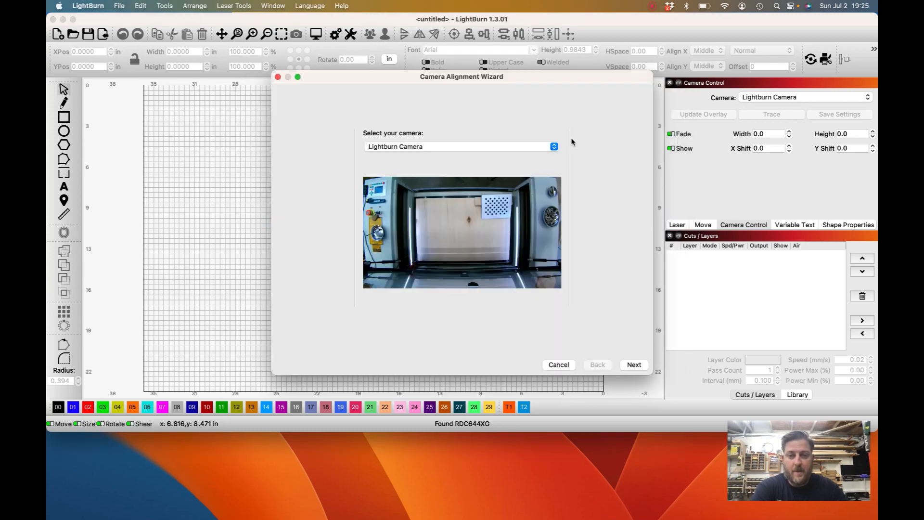
mouse_move(628, 331)
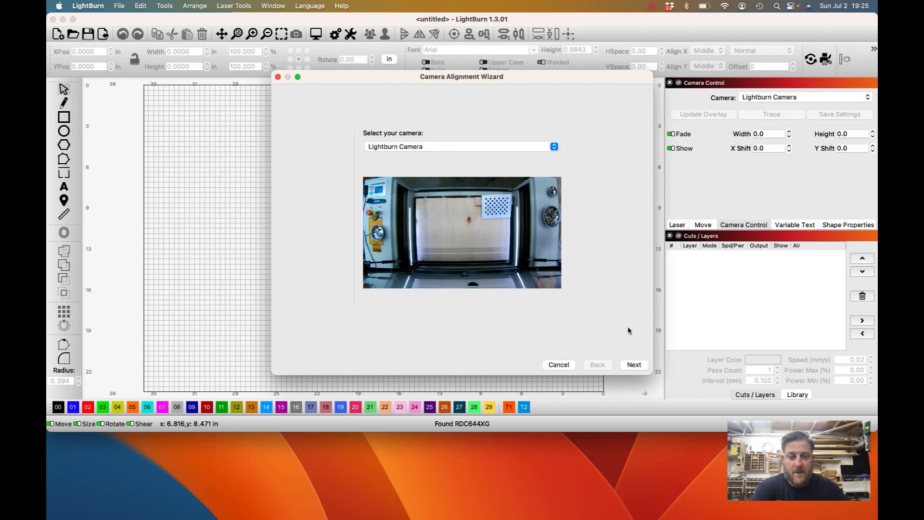
left_click(634, 364)
type("273")
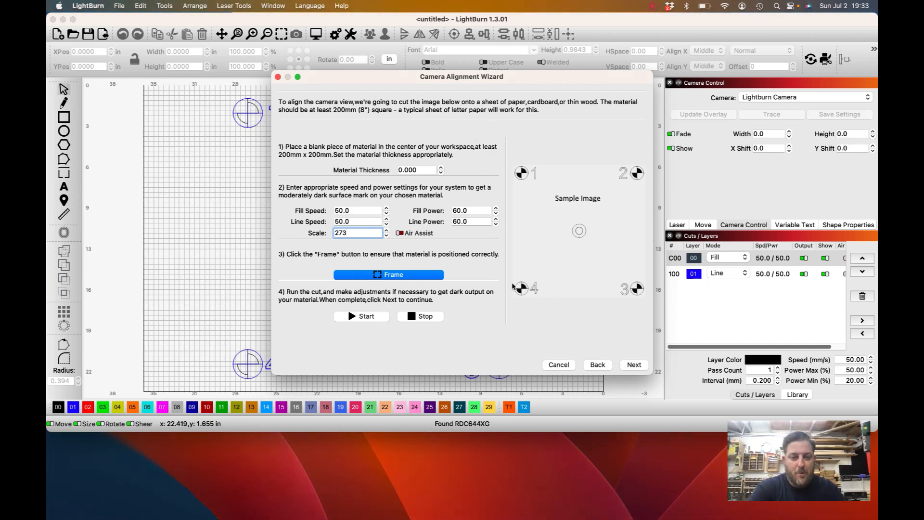
mouse_move(644, 171)
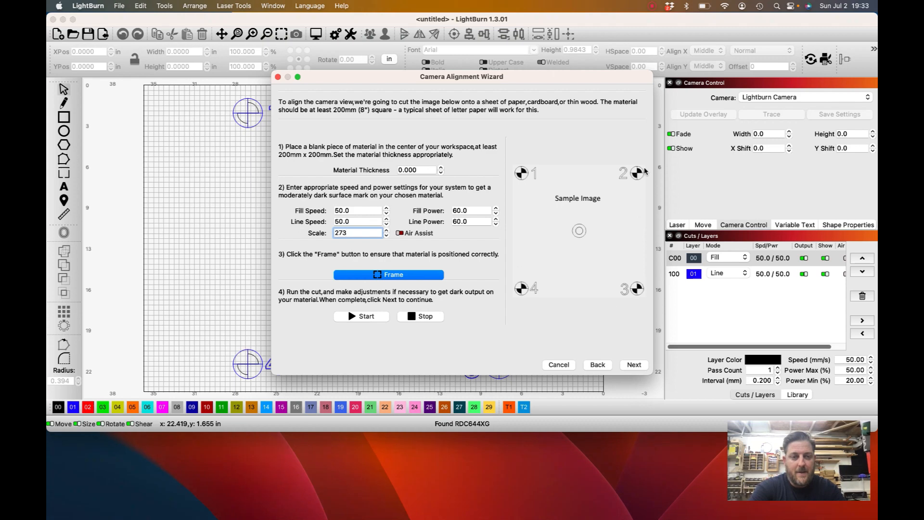
mouse_move(447, 218)
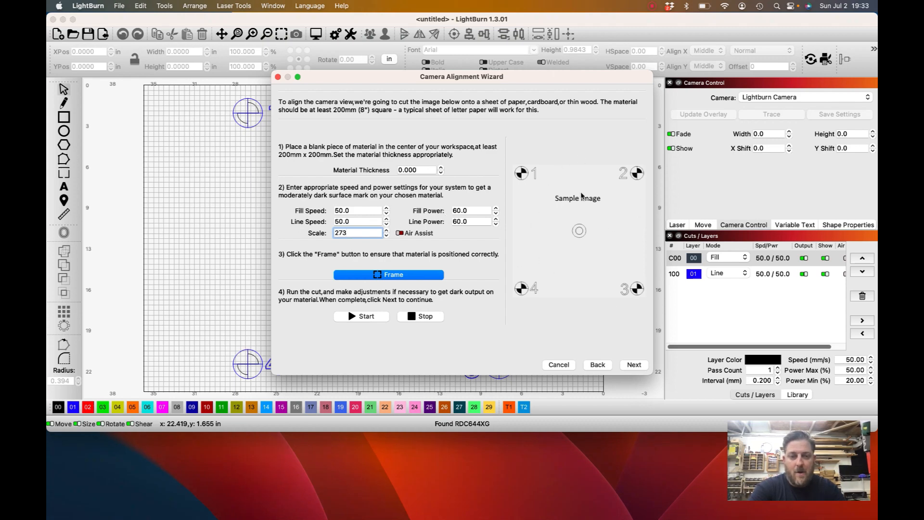
mouse_move(545, 250)
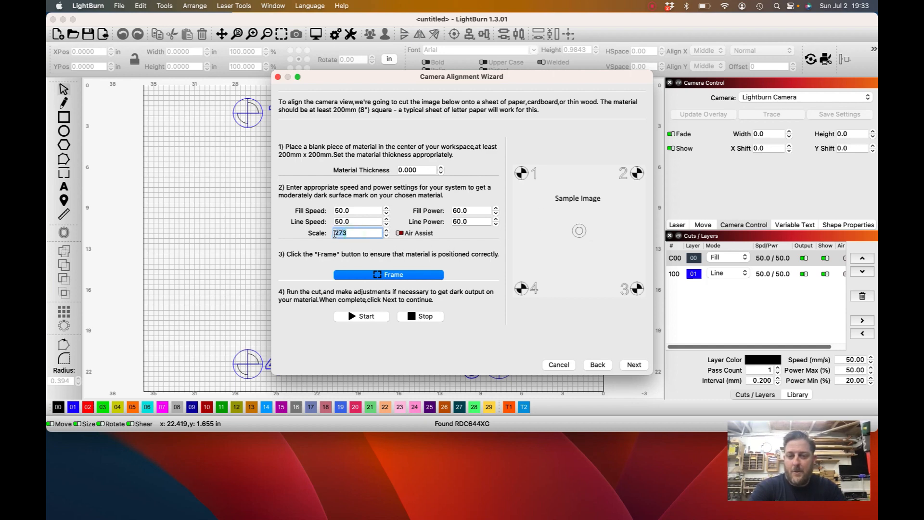
left_click(354, 232)
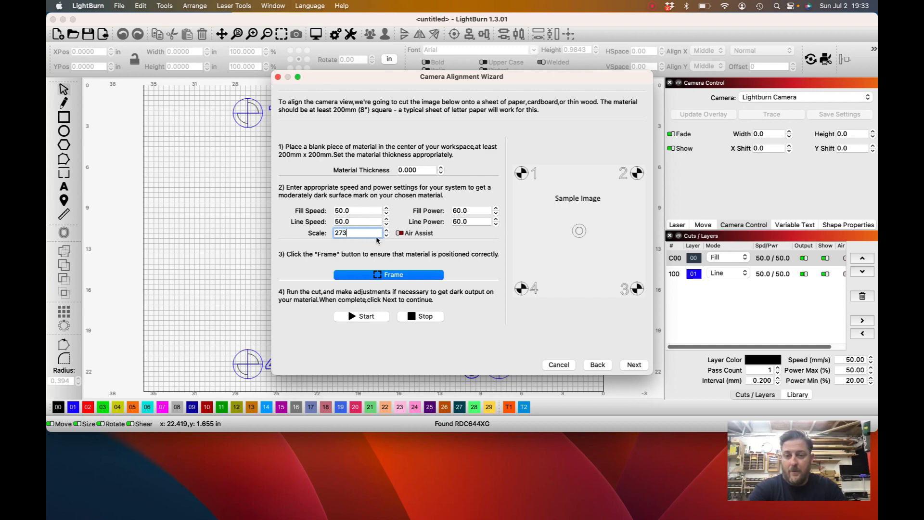
triple_click(353, 233)
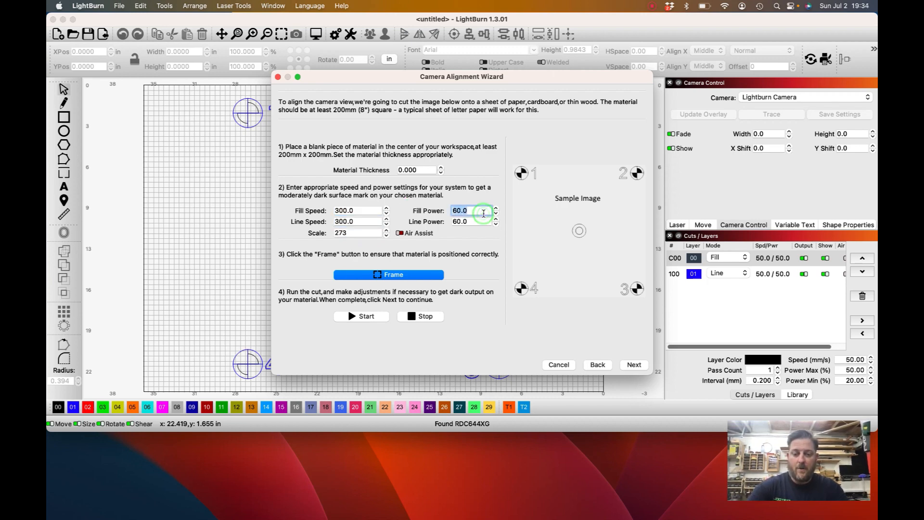
type("17")
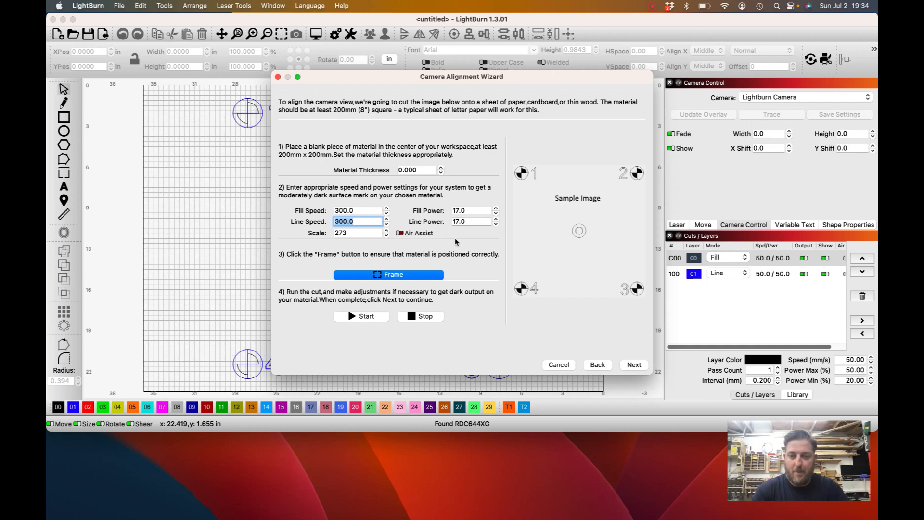
mouse_move(433, 255)
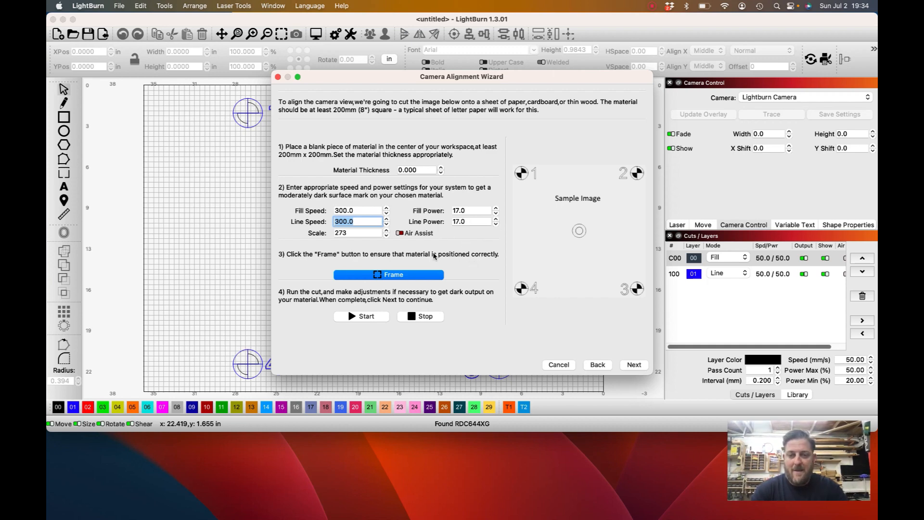
mouse_move(454, 255)
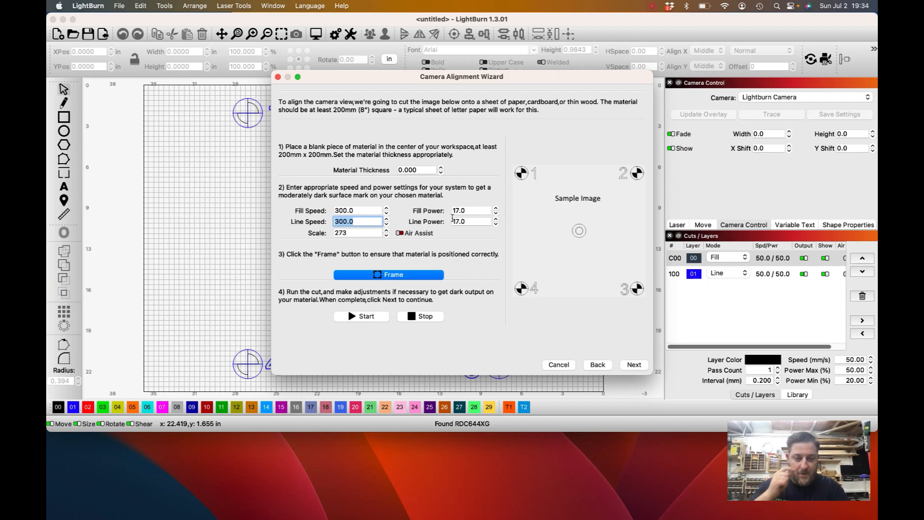
mouse_move(422, 253)
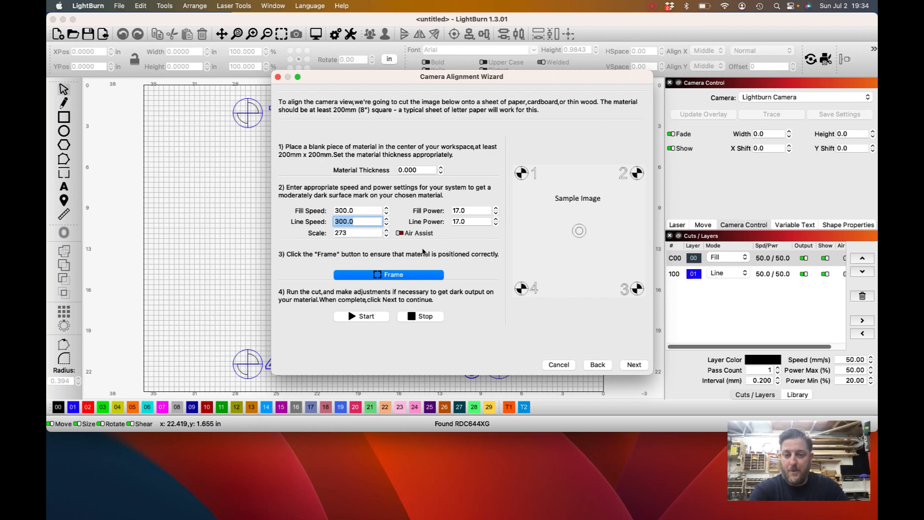
mouse_move(590, 176)
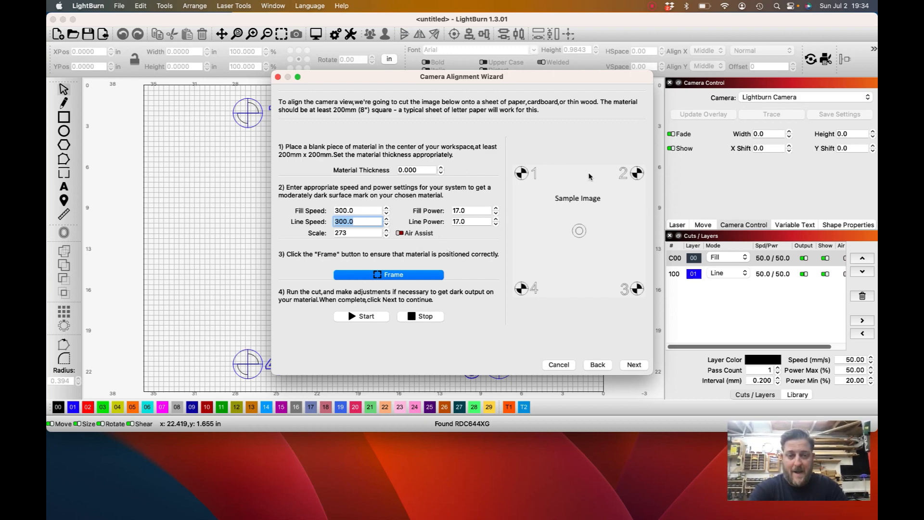
mouse_move(609, 180)
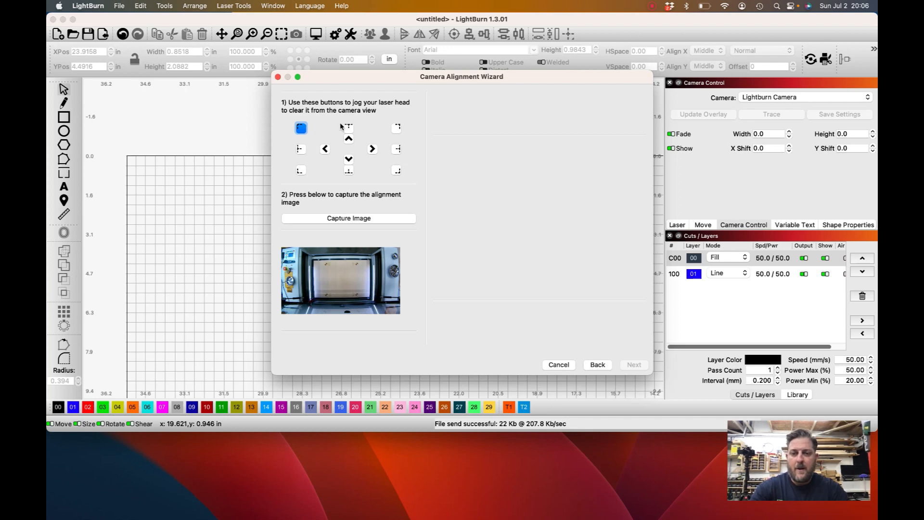
mouse_move(370, 150)
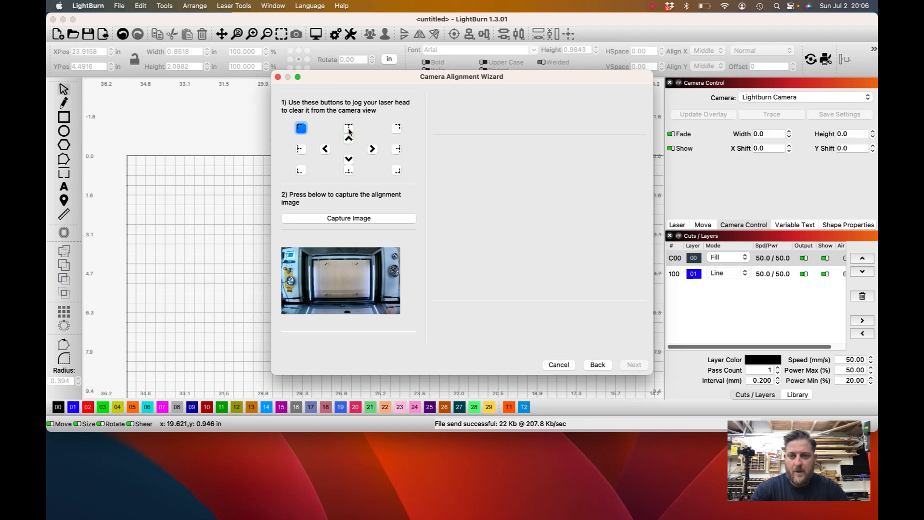
mouse_move(300, 128)
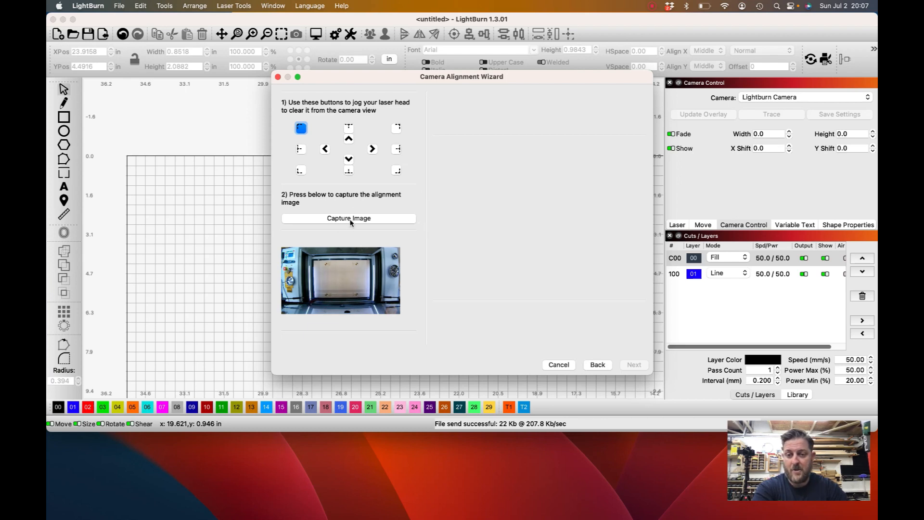
Capture the alignment image and mark the first target centre, redoing it once
left_click(348, 218)
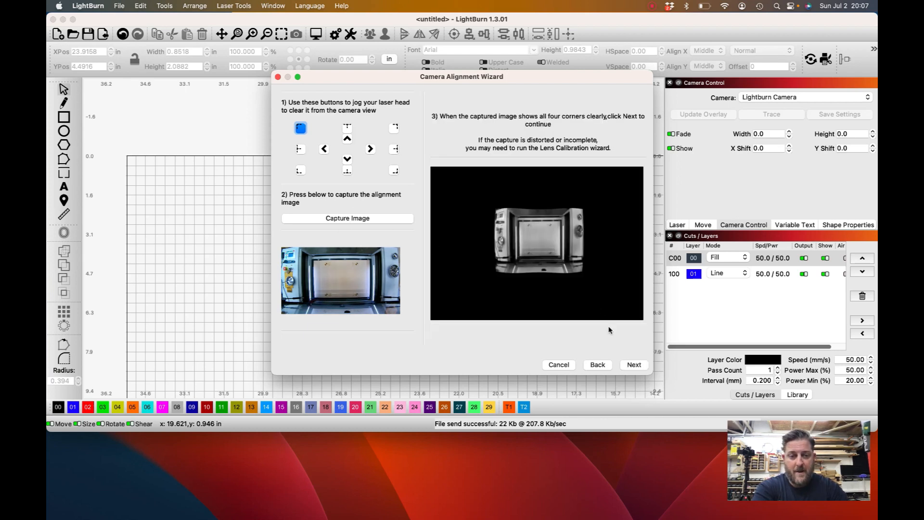
left_click(634, 365)
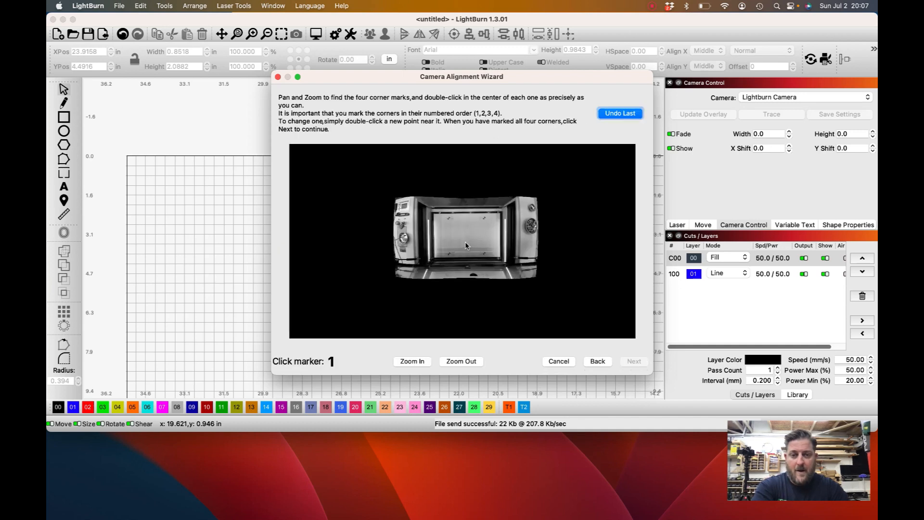
left_click(412, 362)
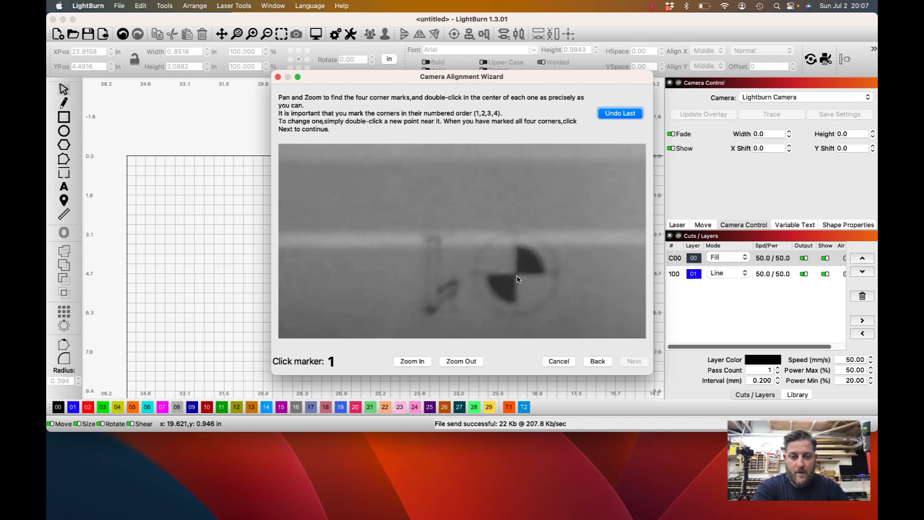
double_click(517, 278)
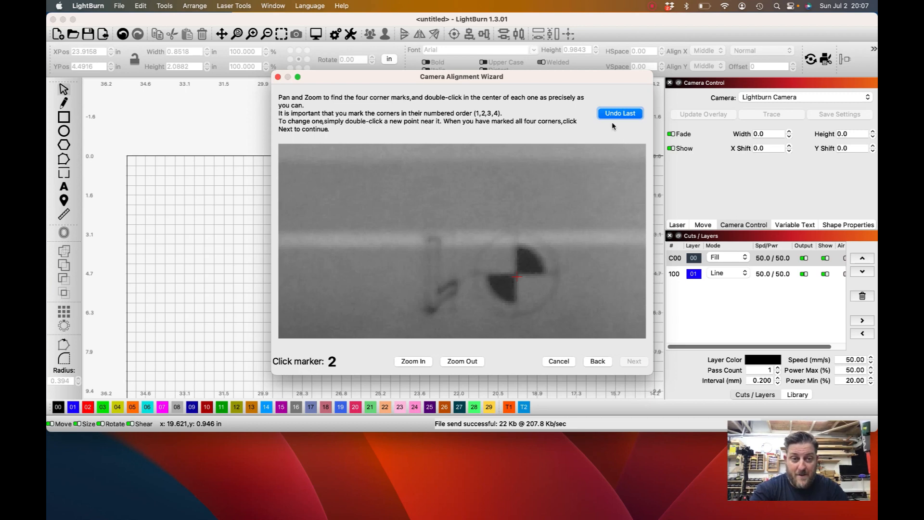
left_click(620, 113)
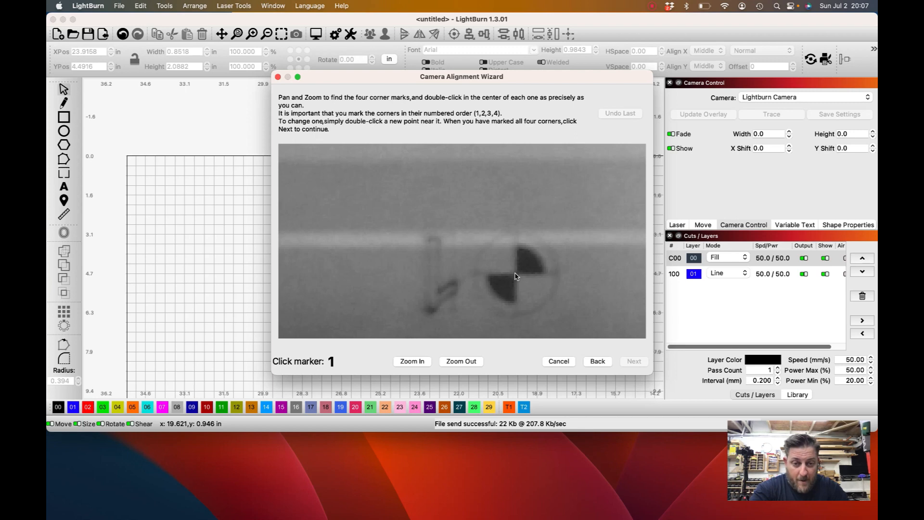
double_click(495, 281)
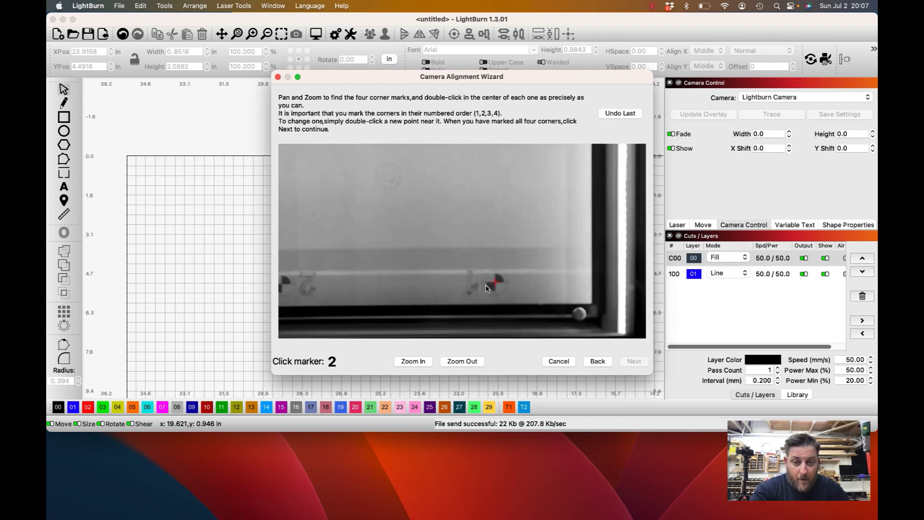
Mark the remaining target centres and accept all four marked corners
left_click(413, 361)
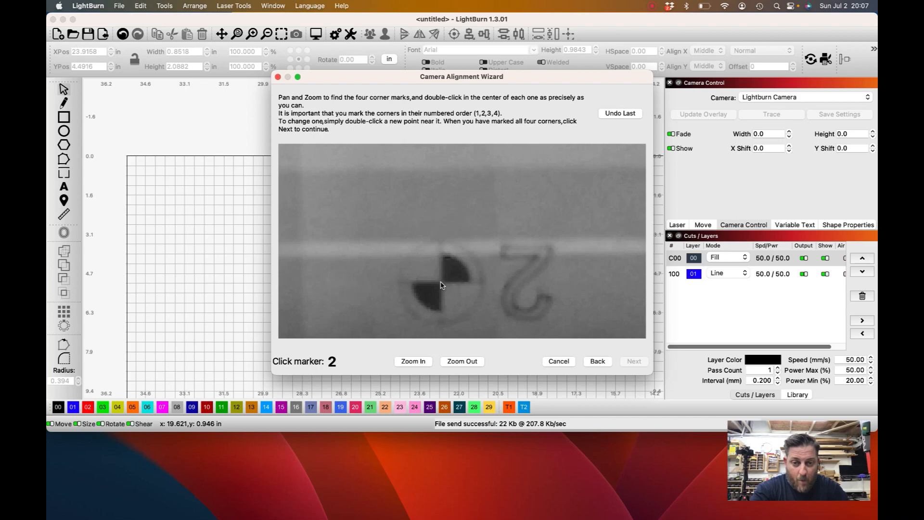
double_click(545, 241)
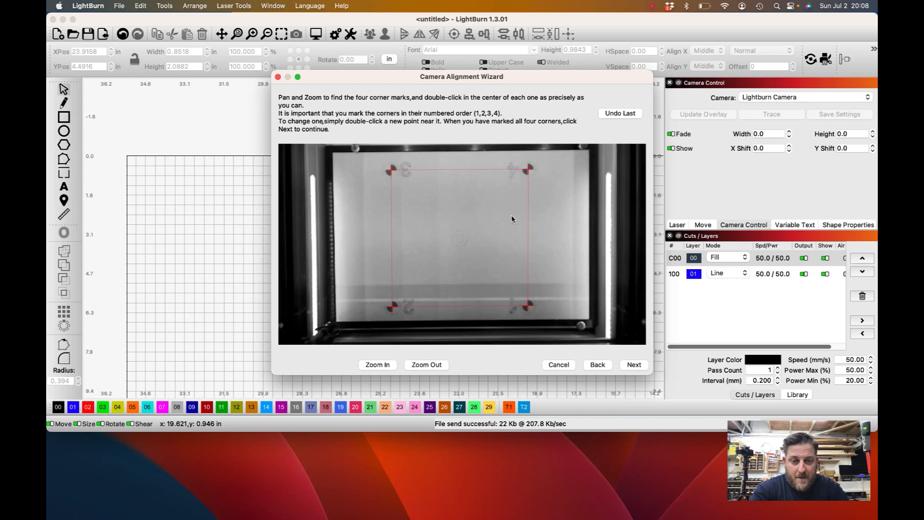
mouse_move(613, 345)
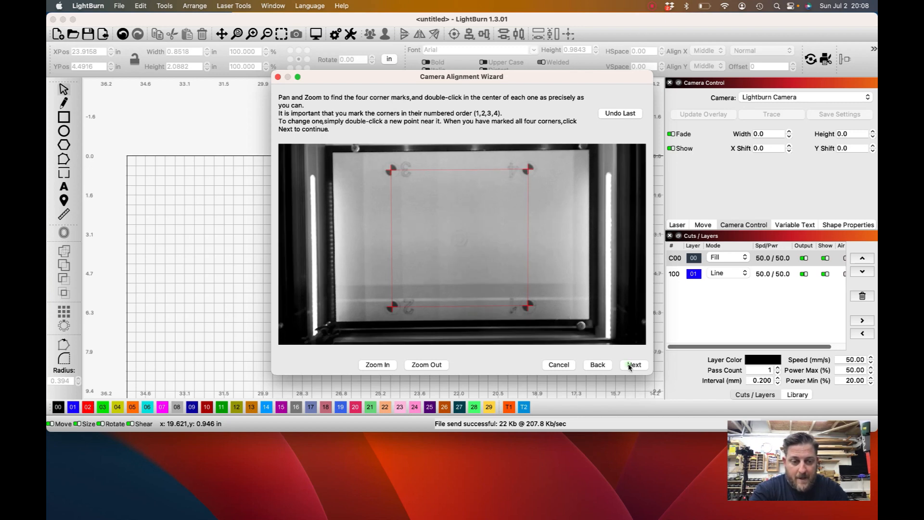
left_click(634, 364)
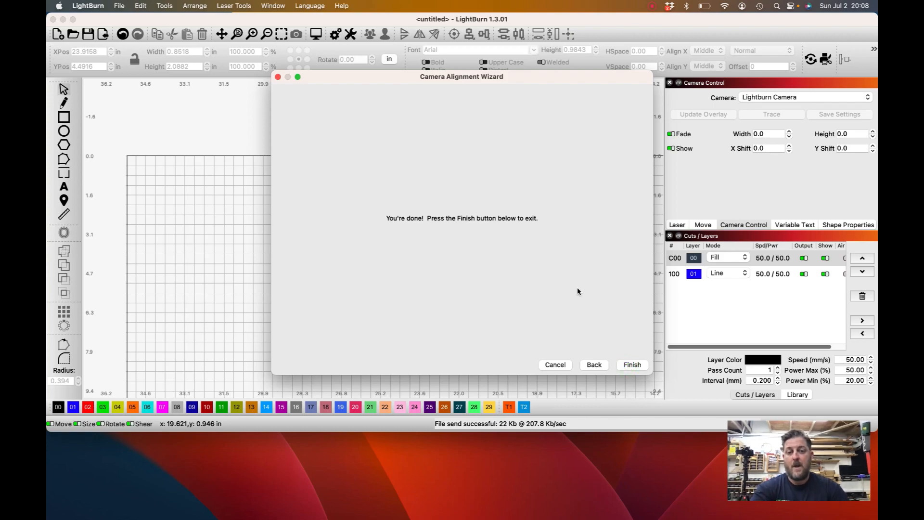
Close the completed alignment wizard and update the overlay to show the bed image
left_click(631, 365)
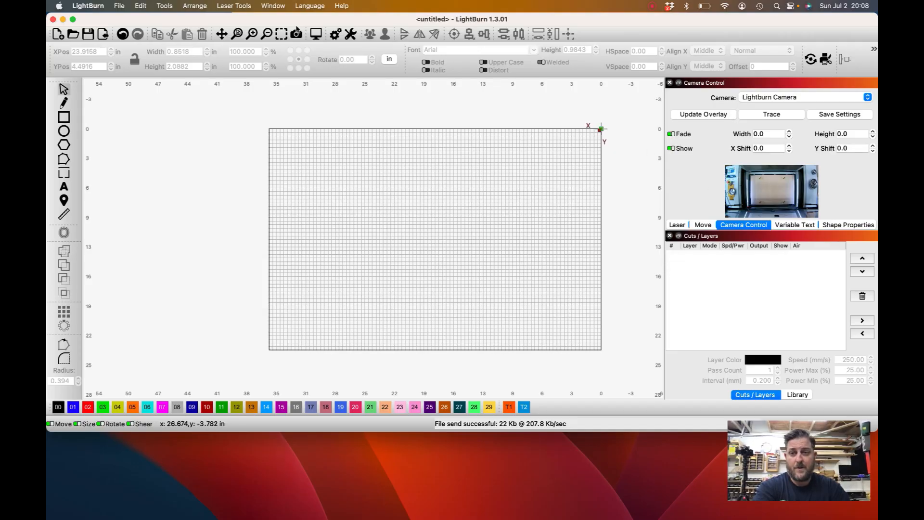
left_click(272, 5)
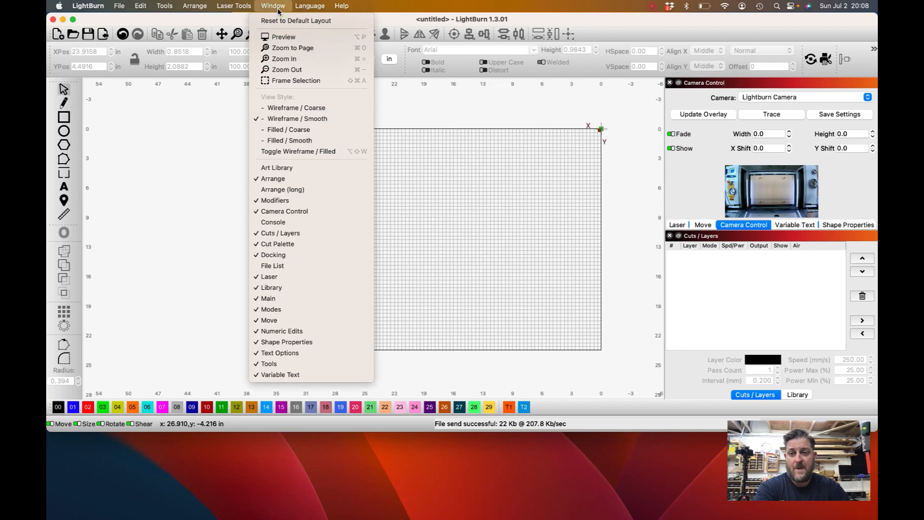
mouse_move(289, 222)
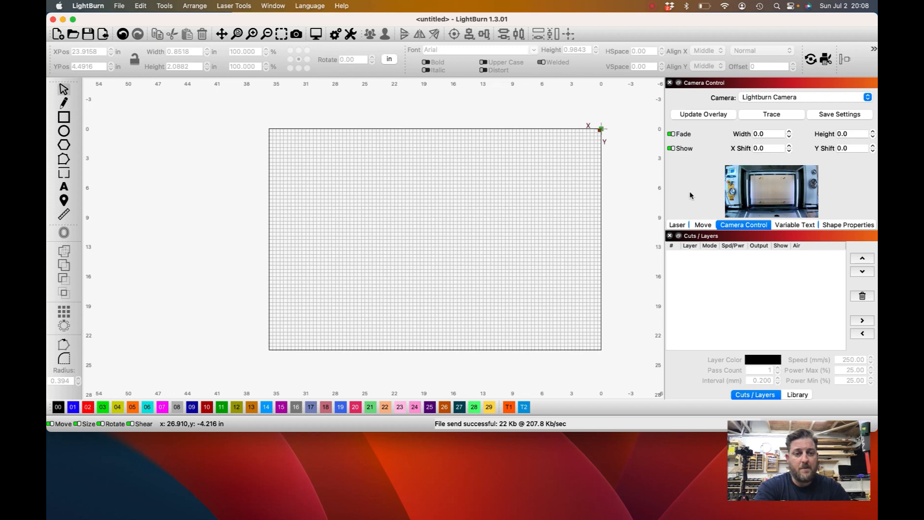
left_click(702, 115)
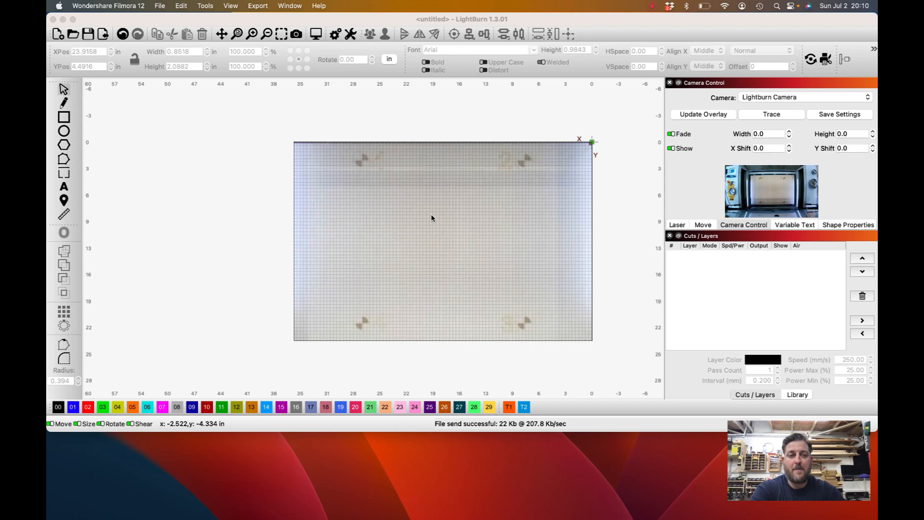
mouse_move(133, 154)
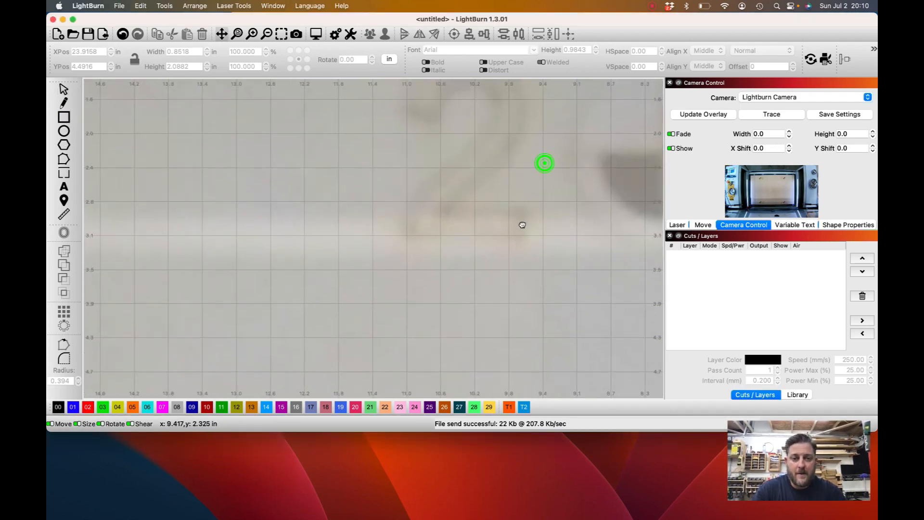
Draw a rectangle around the engraved 2 and switch its layer from Fill to Line
left_click(63, 117)
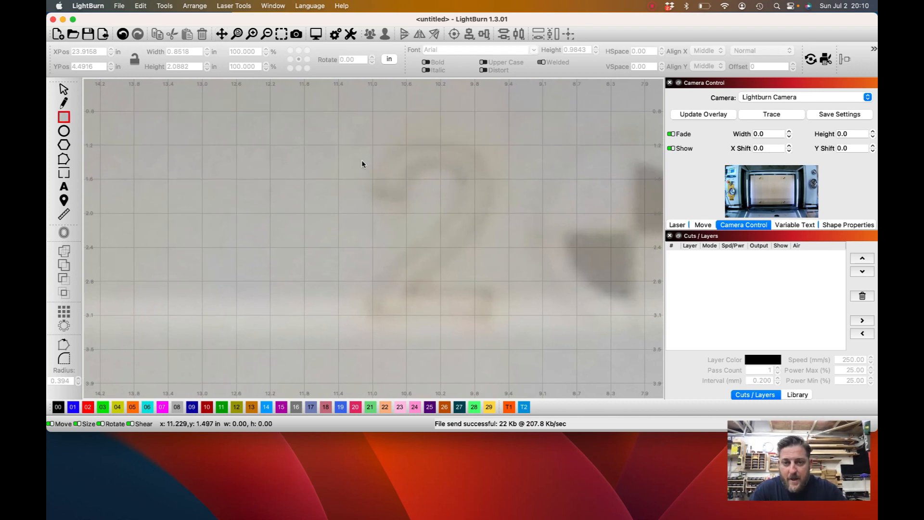
left_click_drag(362, 134, 501, 323)
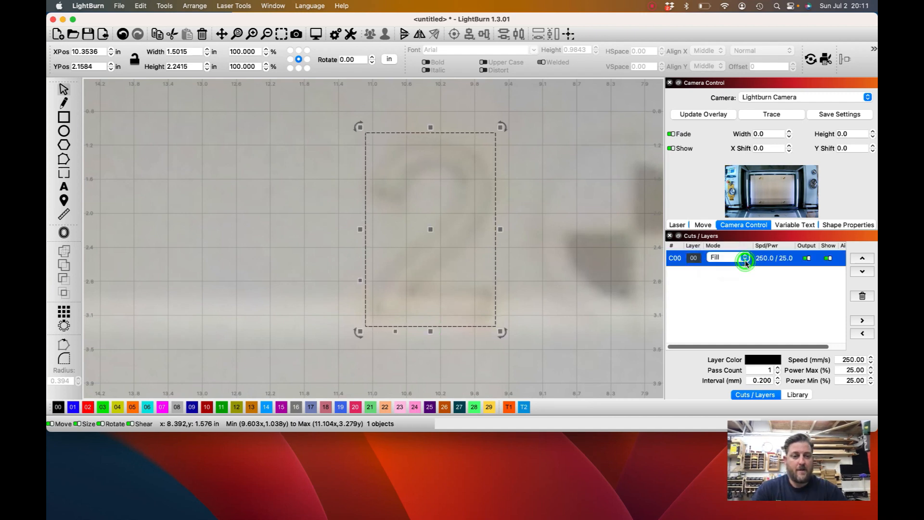
left_click(728, 257)
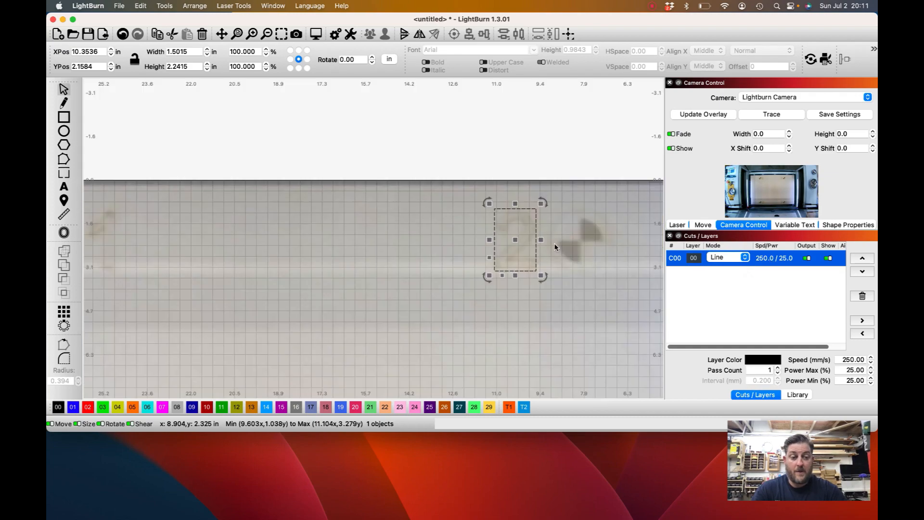
mouse_move(563, 259)
type("Test")
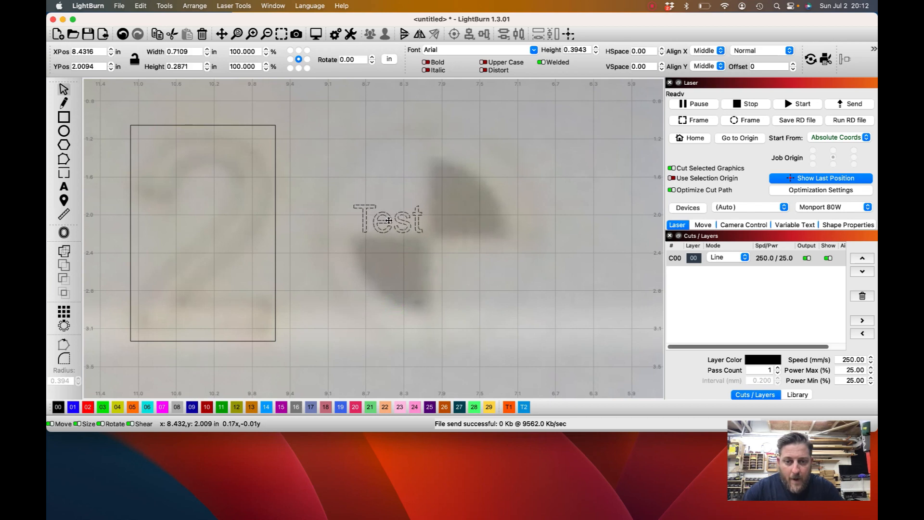
Set the Test text's layer mode to Fill
left_click(734, 257)
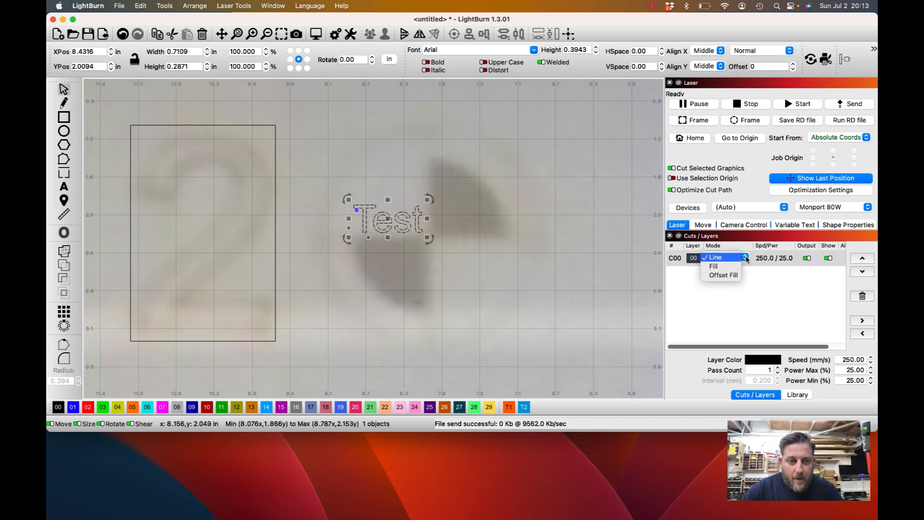
left_click(713, 266)
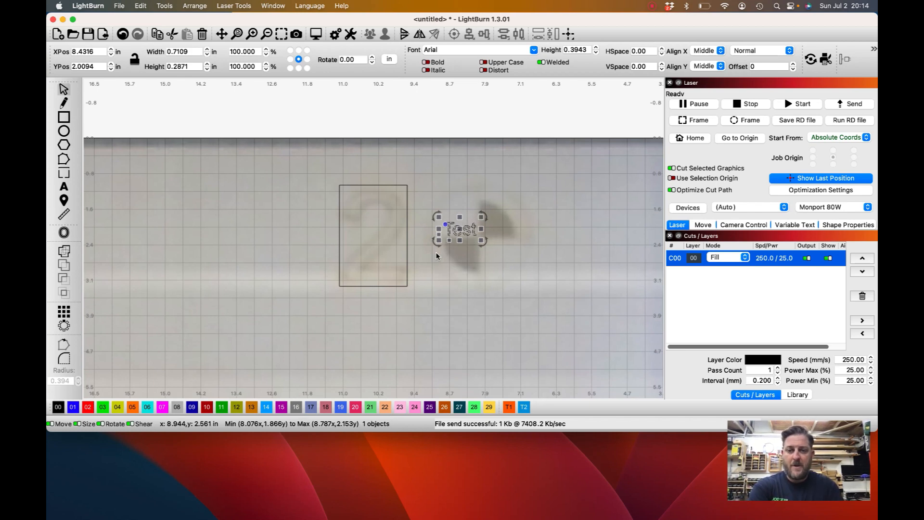
mouse_move(431, 225)
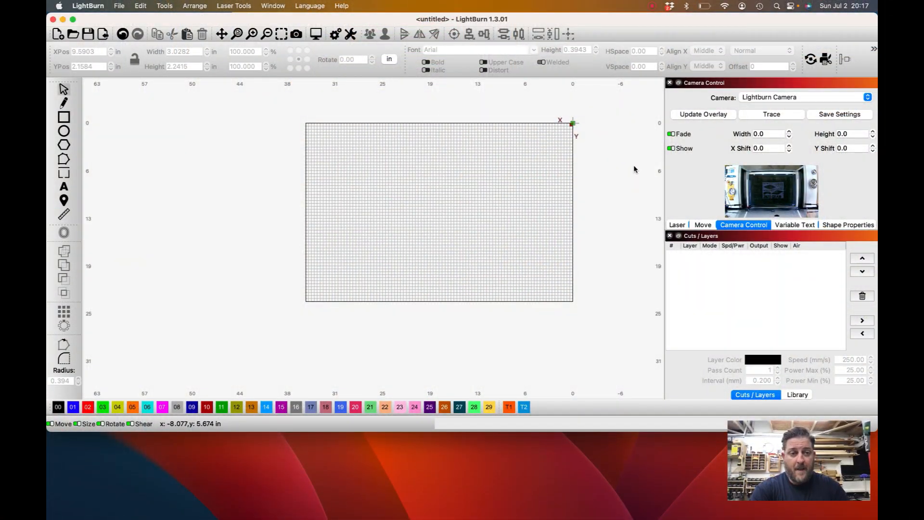
Refresh the overlay of the new board and add 'Coach Brett' text above Coach Brandon
left_click(702, 115)
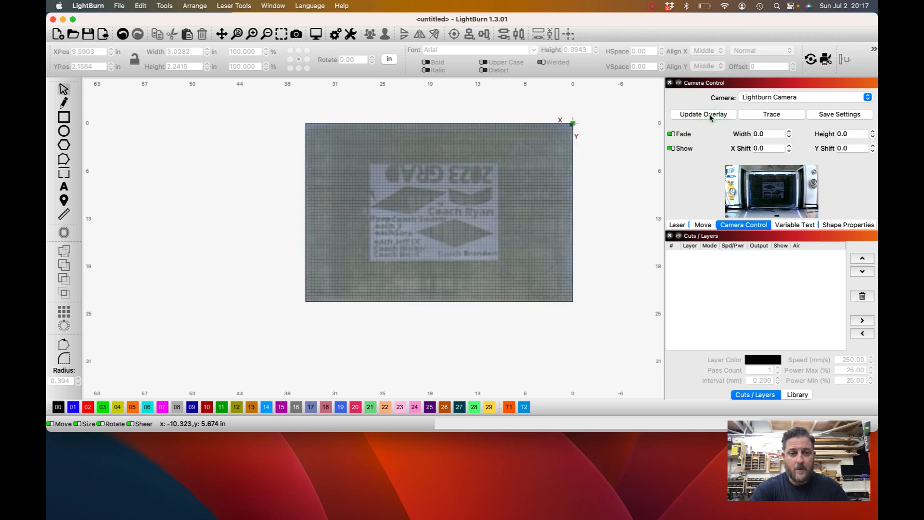
mouse_move(493, 234)
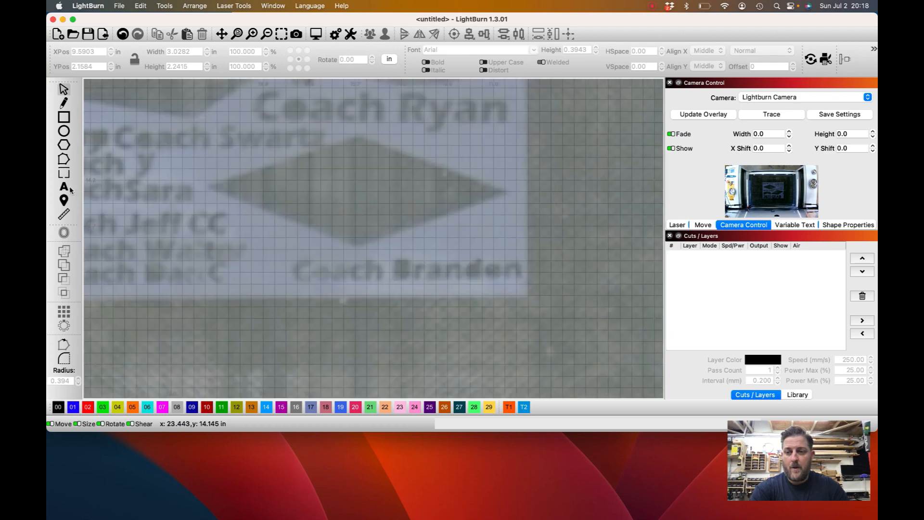
left_click(63, 187)
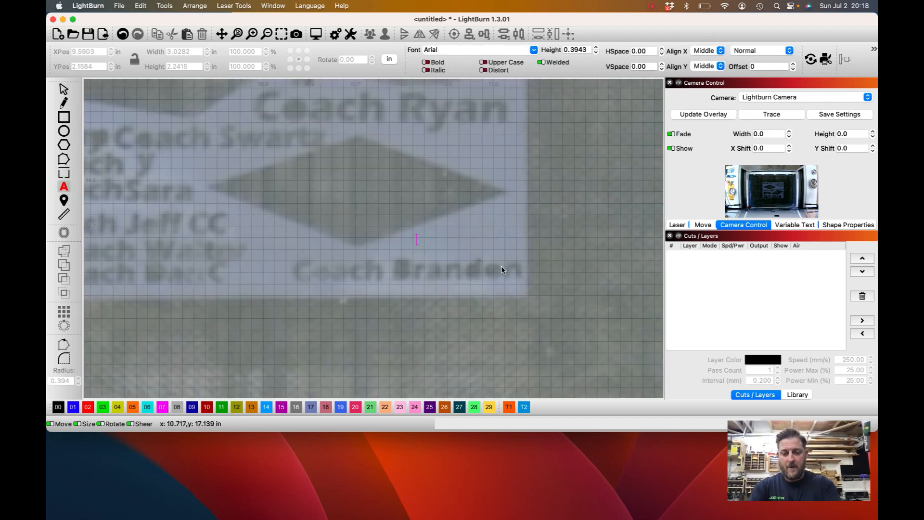
type("Coach Brett")
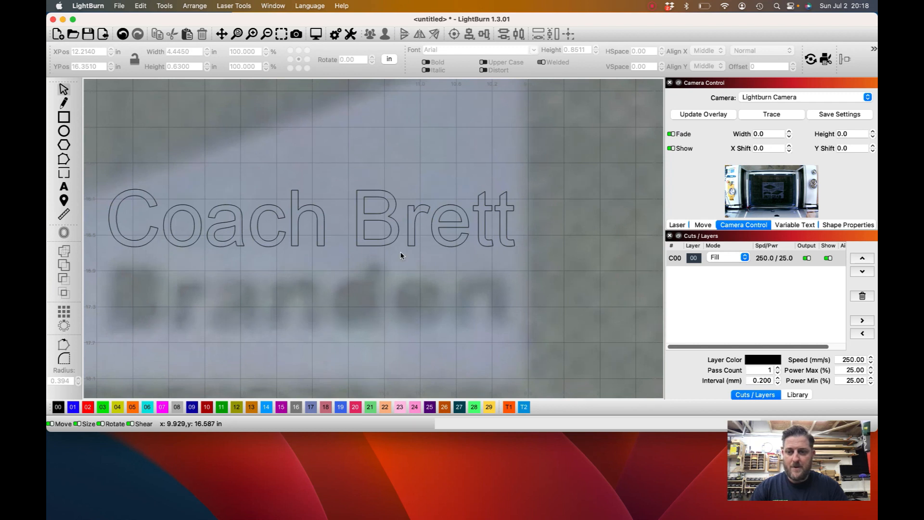
mouse_move(223, 236)
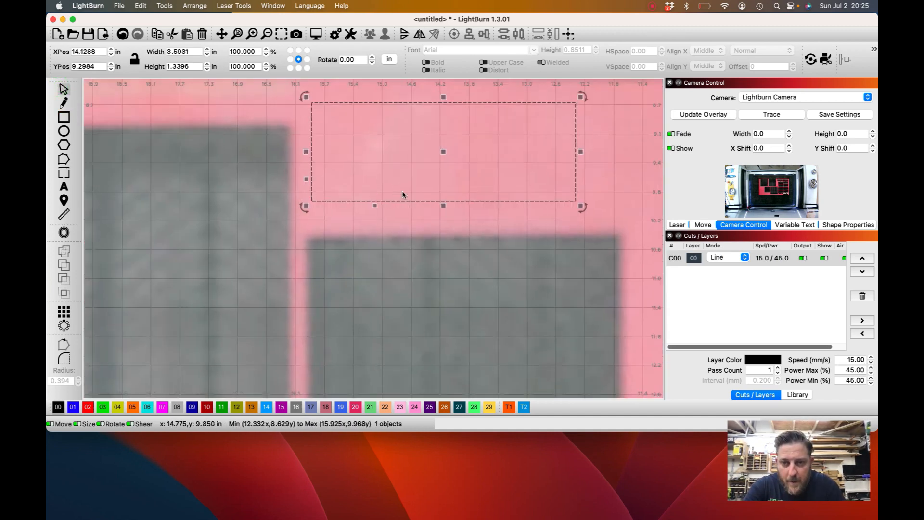
Stretch the rectangle's bottom edge downward until its height is about 1.60 in
left_click_drag(443, 205, 443, 224)
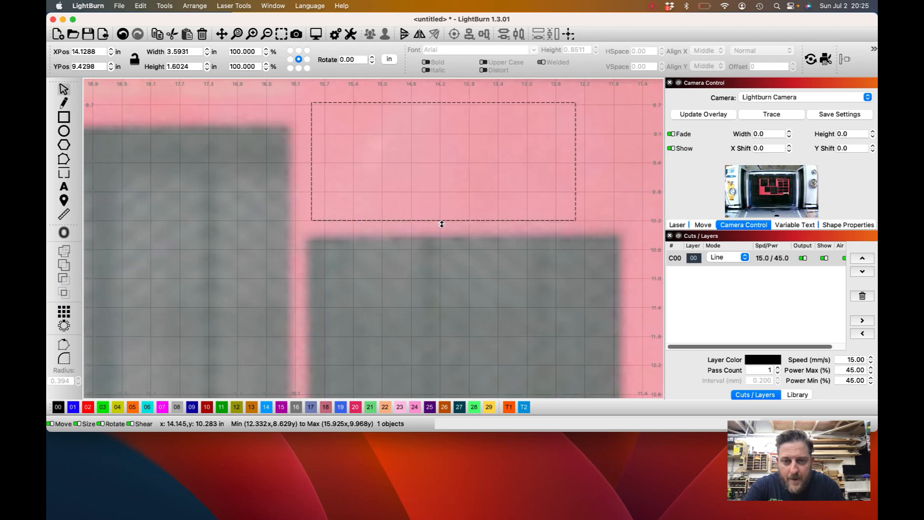